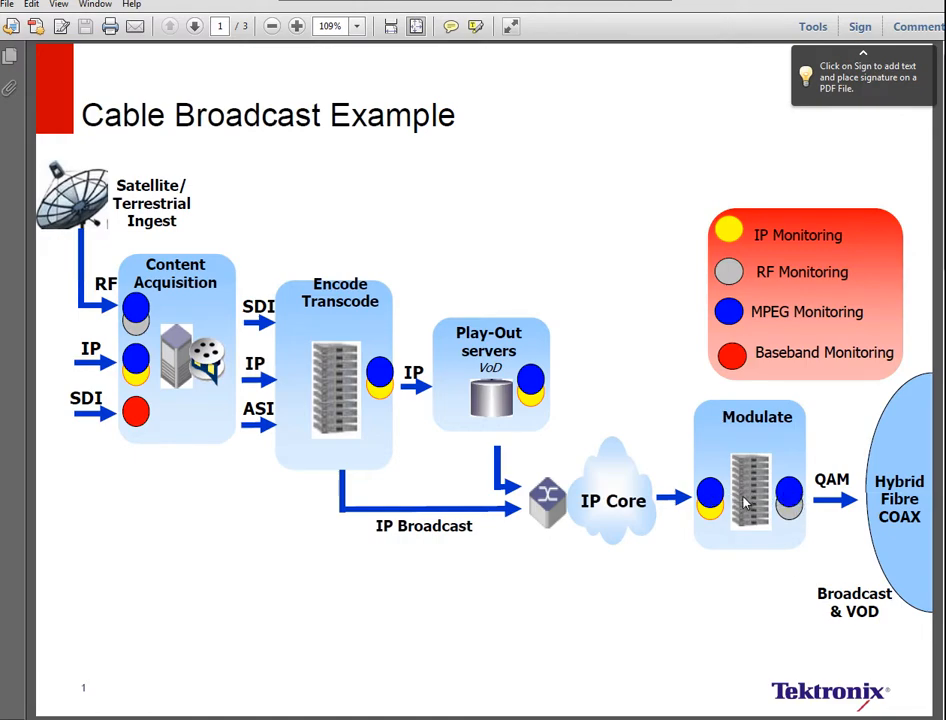
pyautogui.moveTo(140, 330)
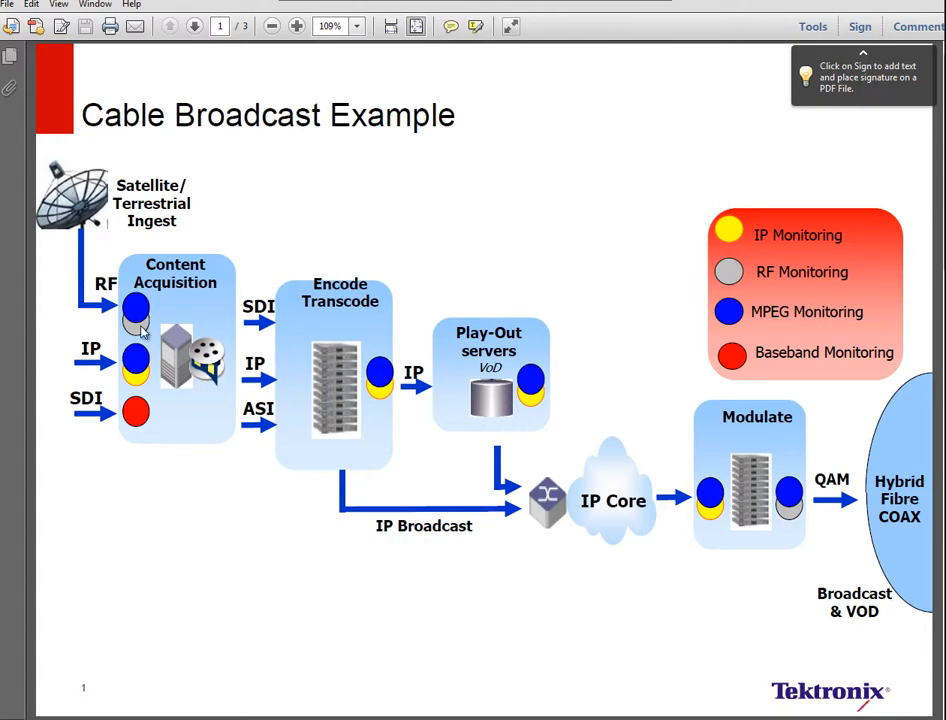
pyautogui.moveTo(138, 320)
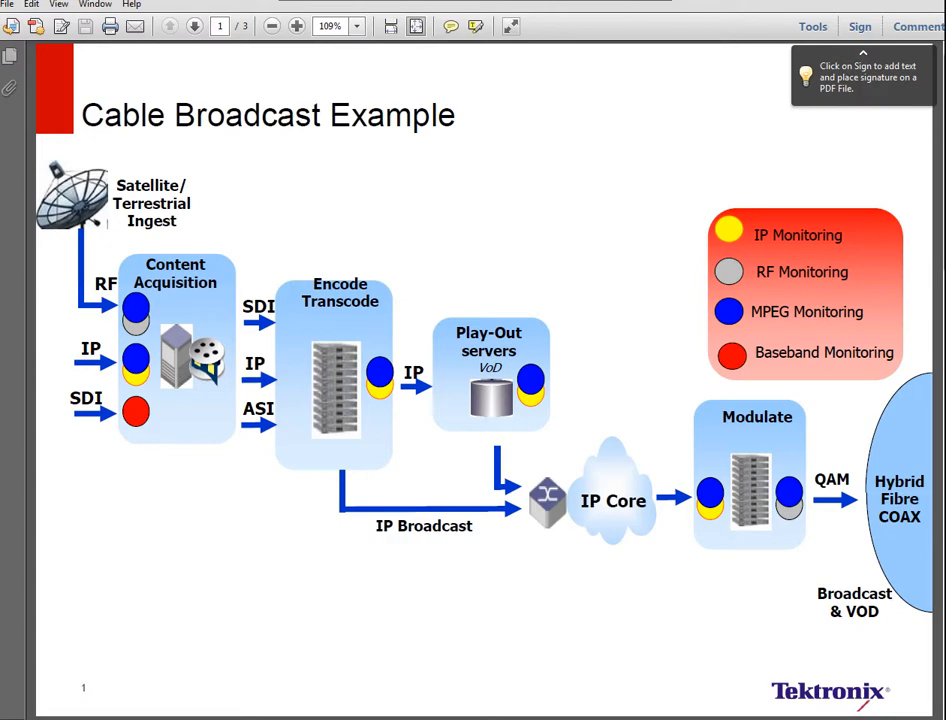
# Advance the PDF to page 2, the slide on multiple I/O ports for troubleshooting.
pyautogui.click(194, 26)
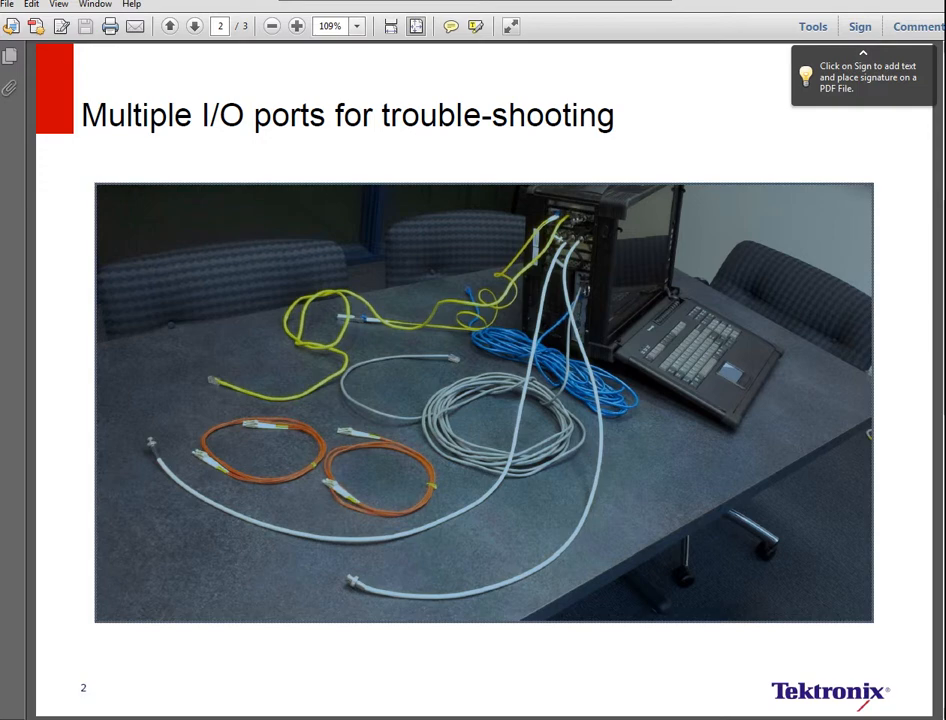
# Advance the PDF to page 3, the close-up of the cabled analyzer unit.
pyautogui.click(188, 26)
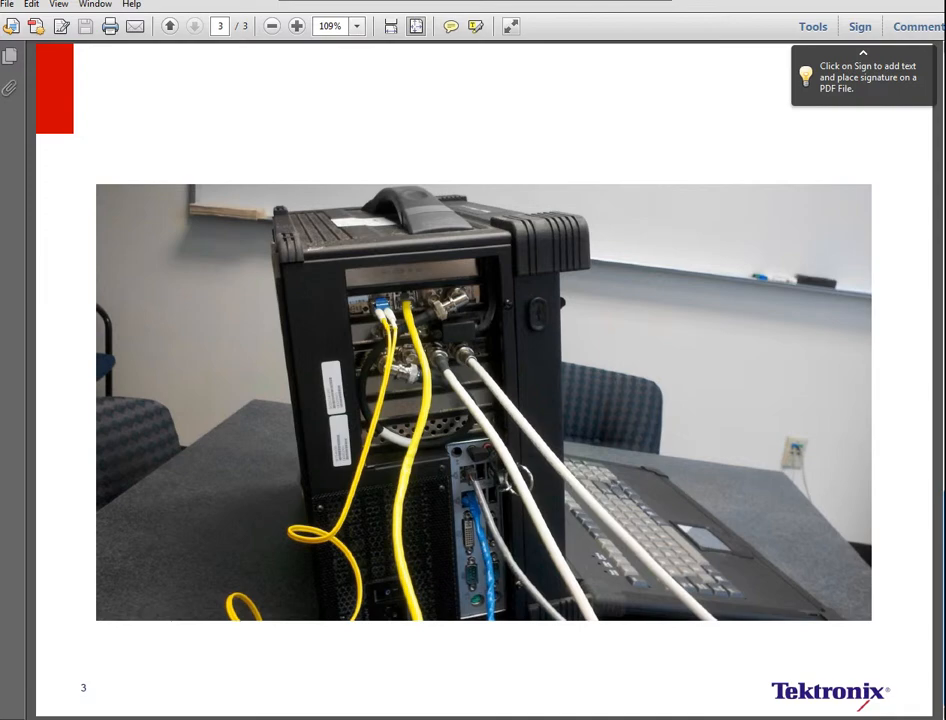
pyautogui.moveTo(428, 504)
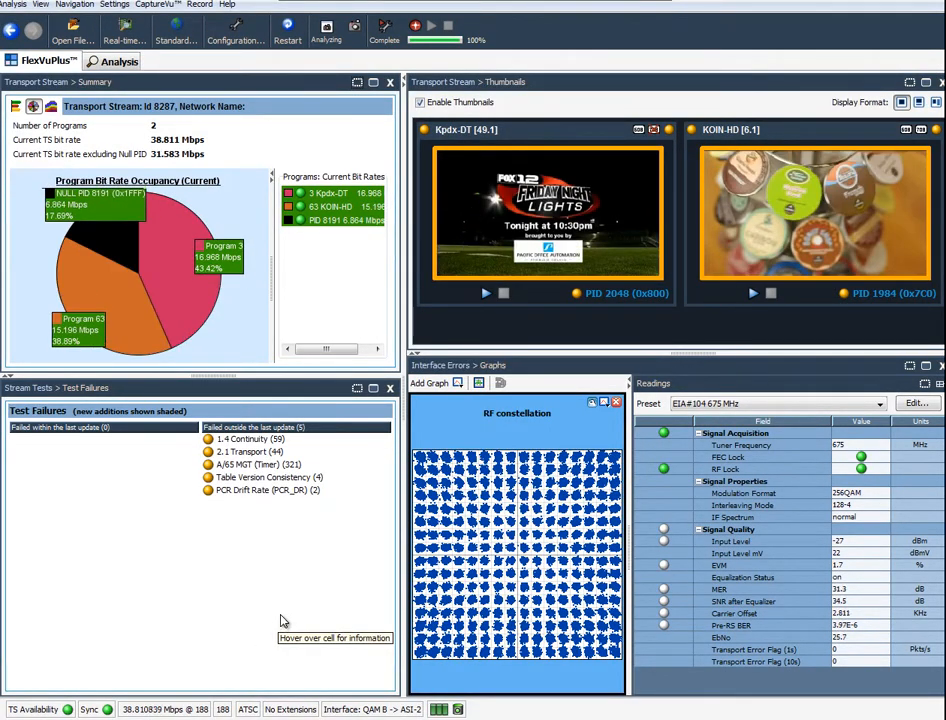
pyautogui.moveTo(124, 28)
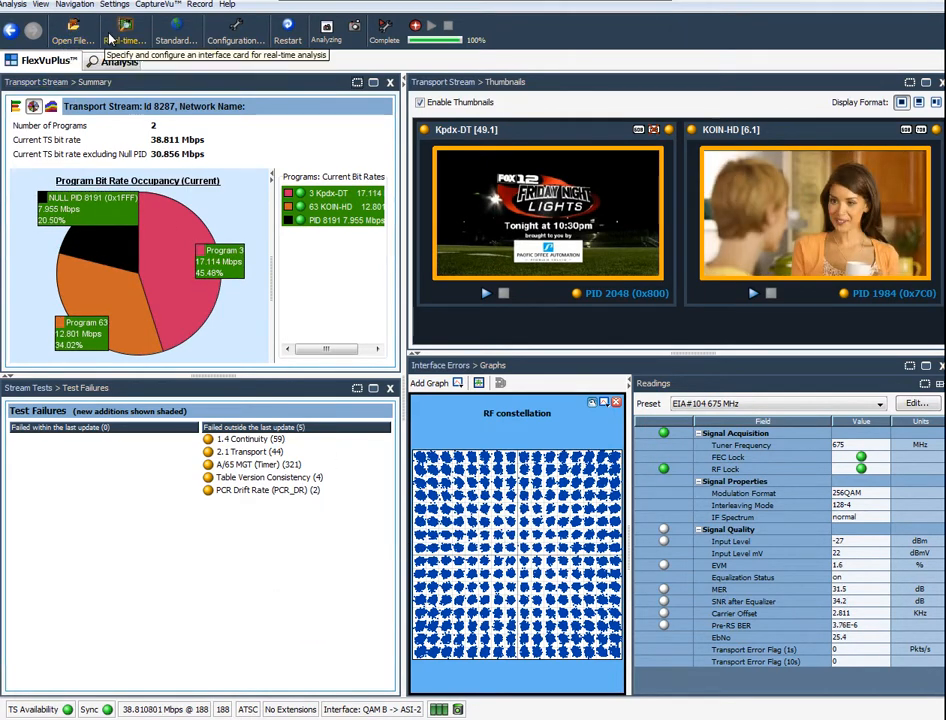
# Bring up the Select Real-time Interface dialog from the analyzer toolbar.
pyautogui.click(124, 28)
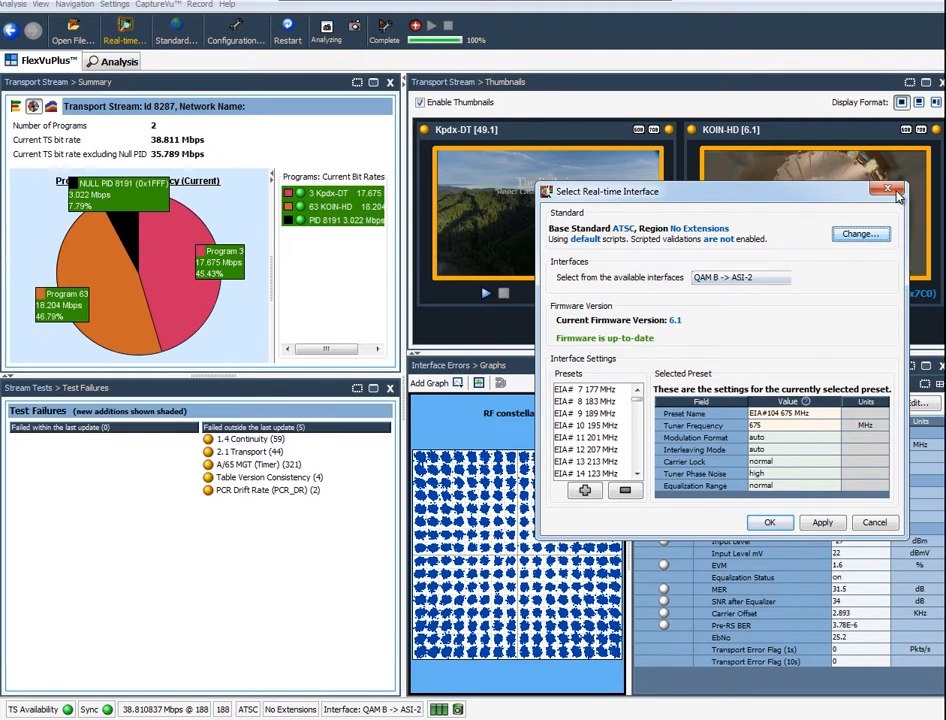
pyautogui.click(888, 188)
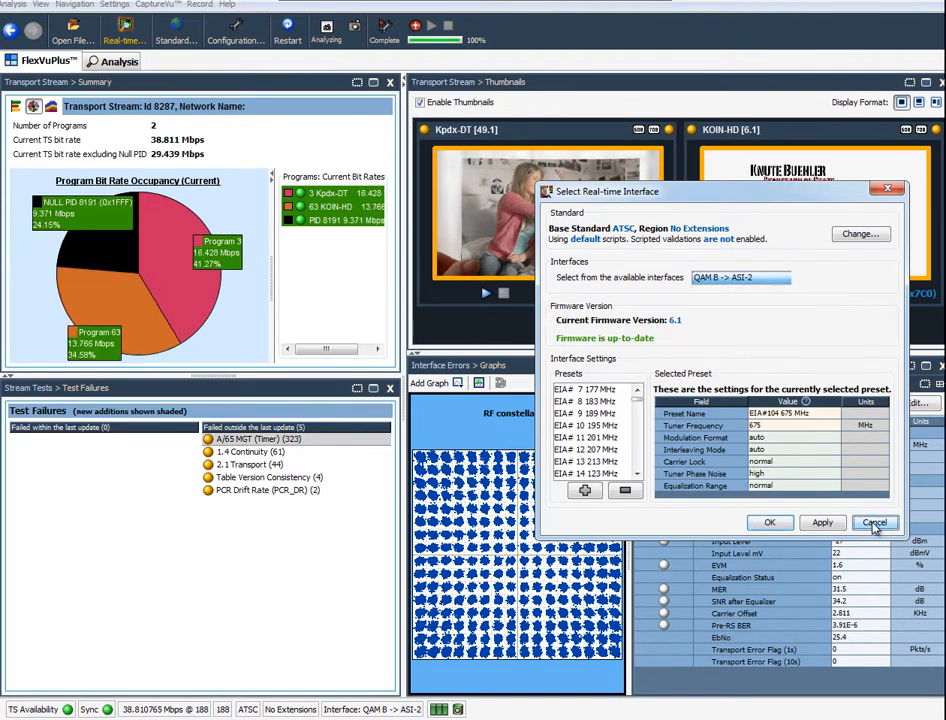
# Cancel the interface dialog, view PID 2048's timing graphs, then select the Transport Stream root summary.
pyautogui.click(874, 522)
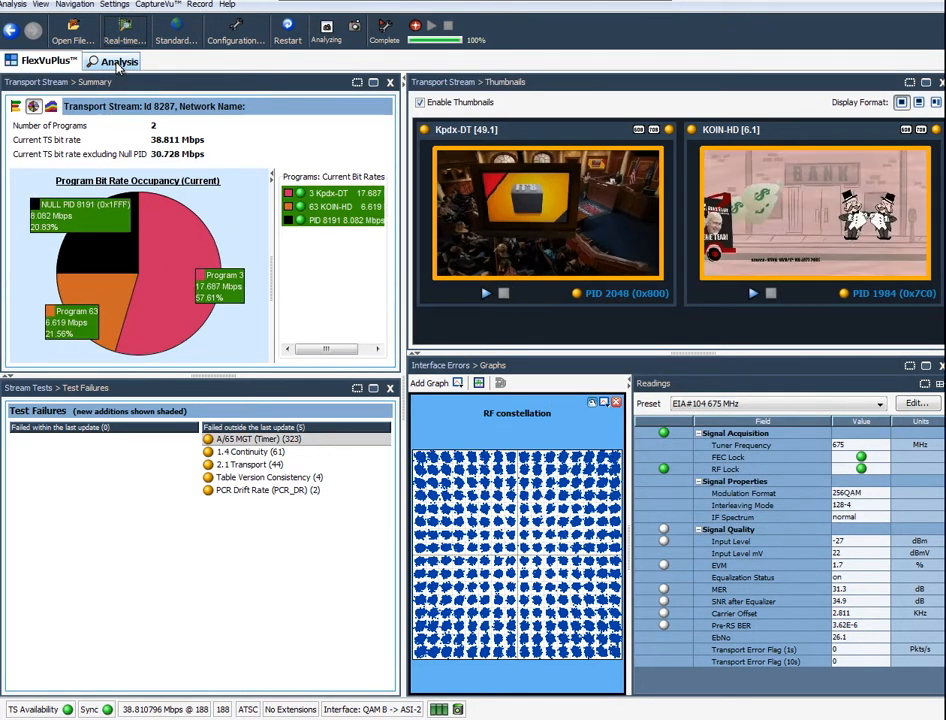
pyautogui.moveTo(118, 60)
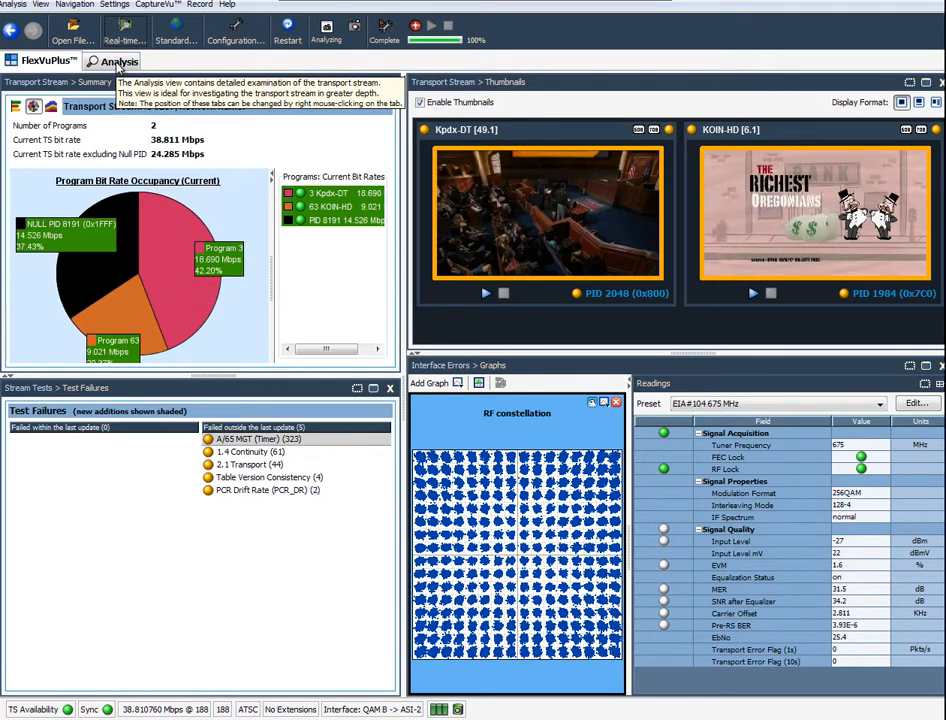
pyautogui.click(116, 60)
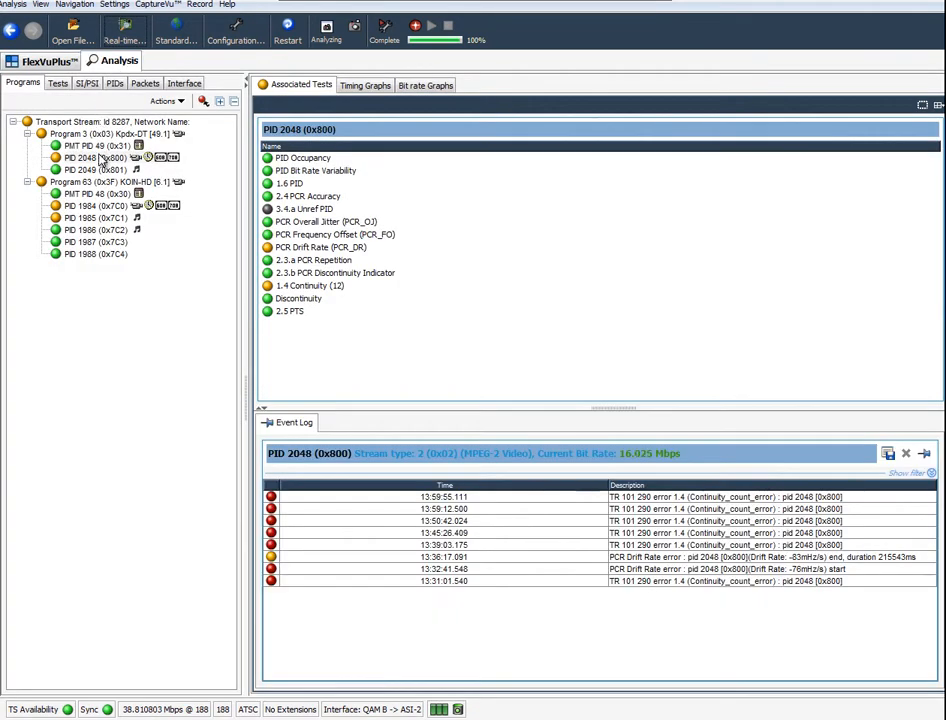
pyautogui.moveTo(96, 168)
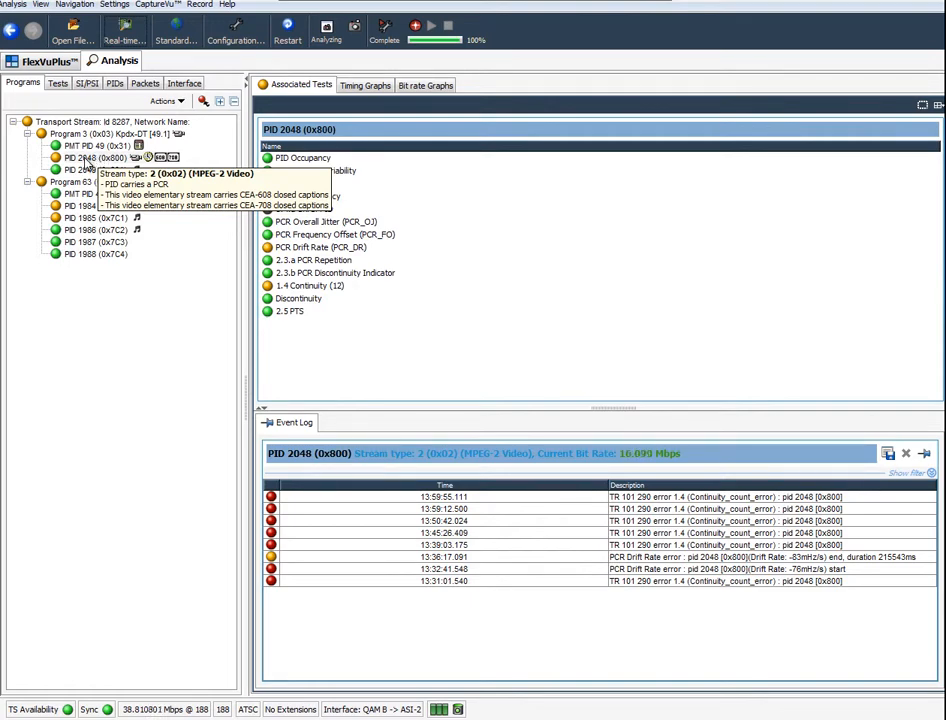
pyautogui.click(98, 156)
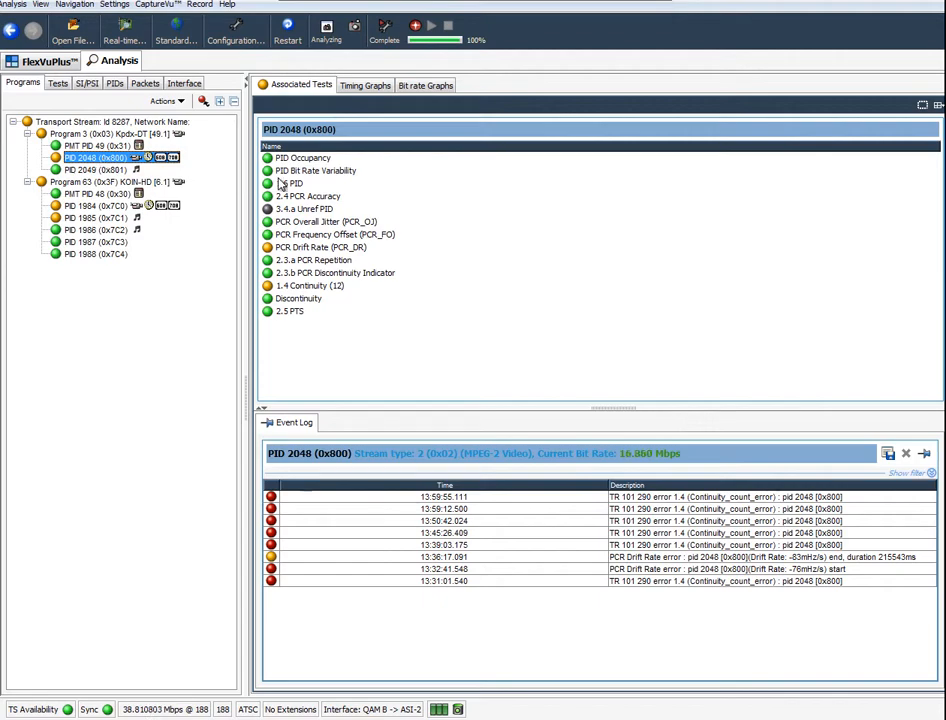
pyautogui.click(364, 84)
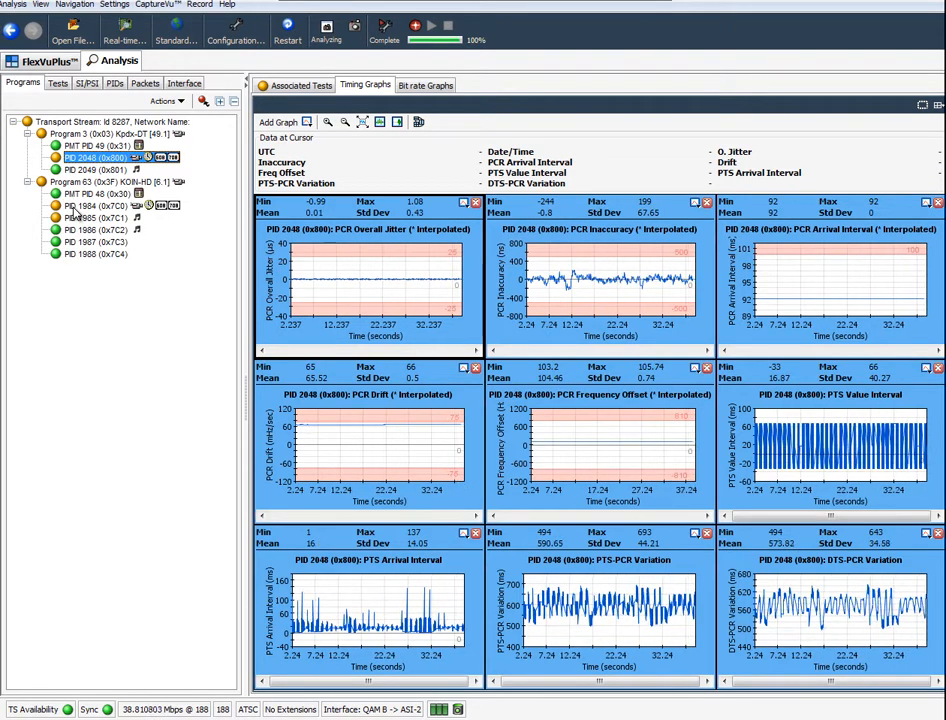
pyautogui.moveTo(84, 212)
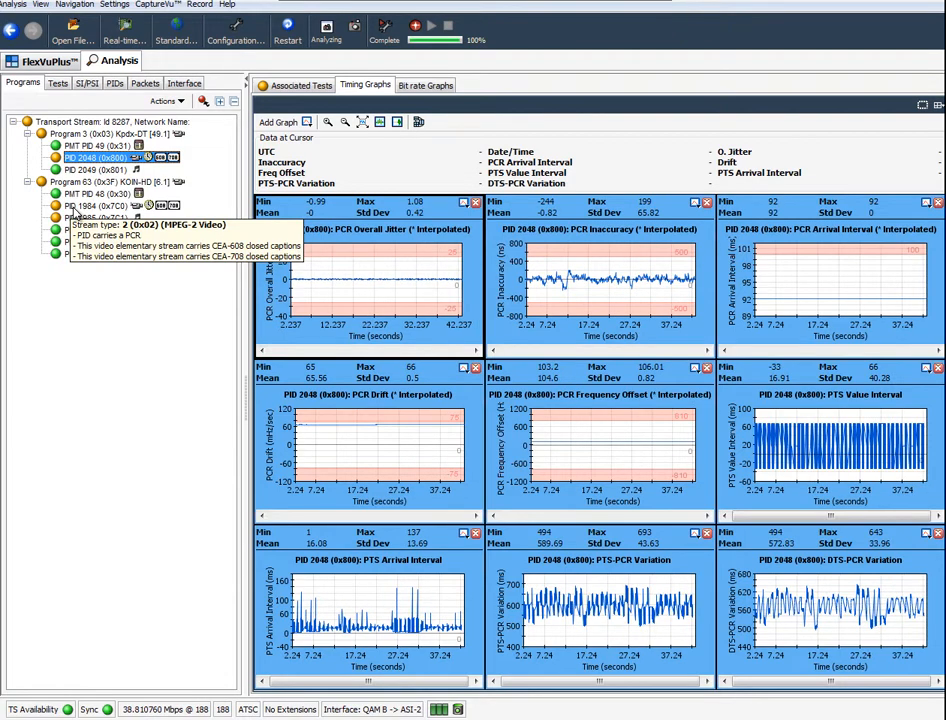
pyautogui.click(88, 204)
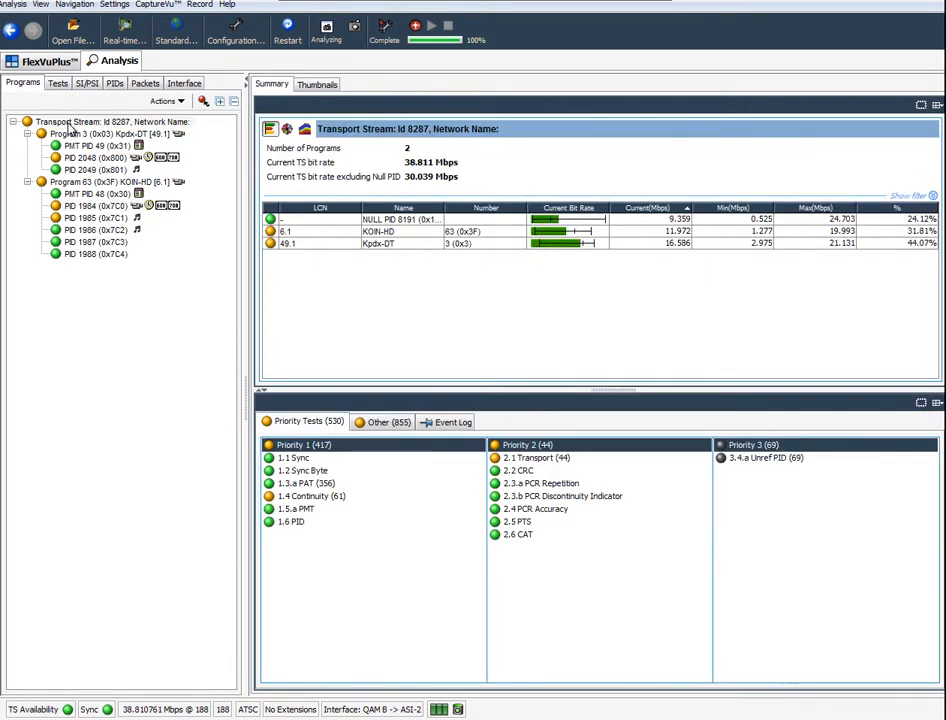
# Show the Event Log and scroll through the timer and continuity-count errors.
pyautogui.click(448, 420)
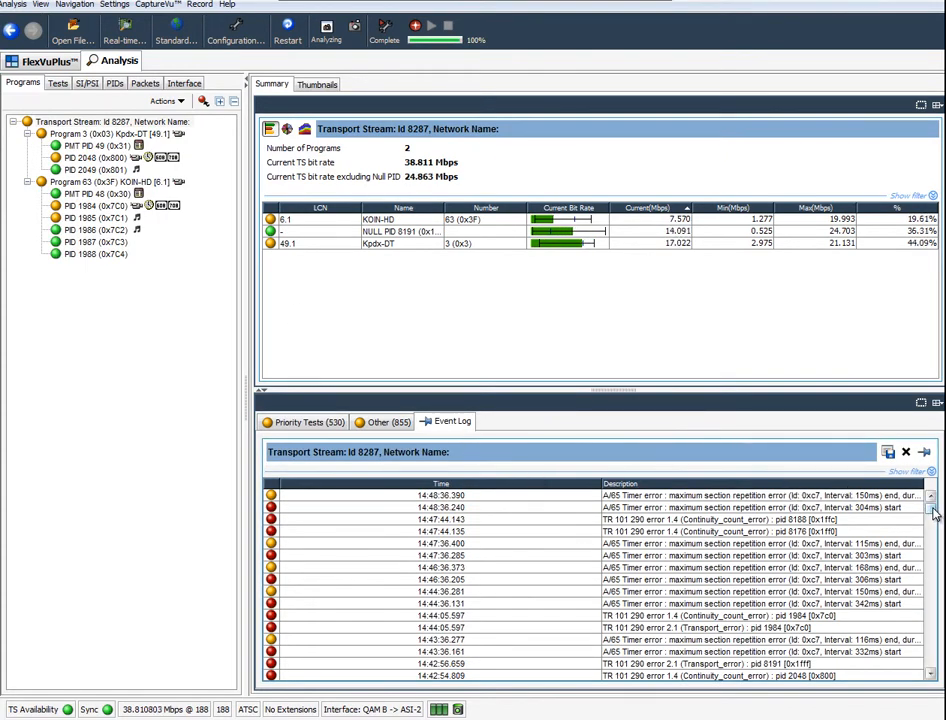
pyautogui.scroll(-3)
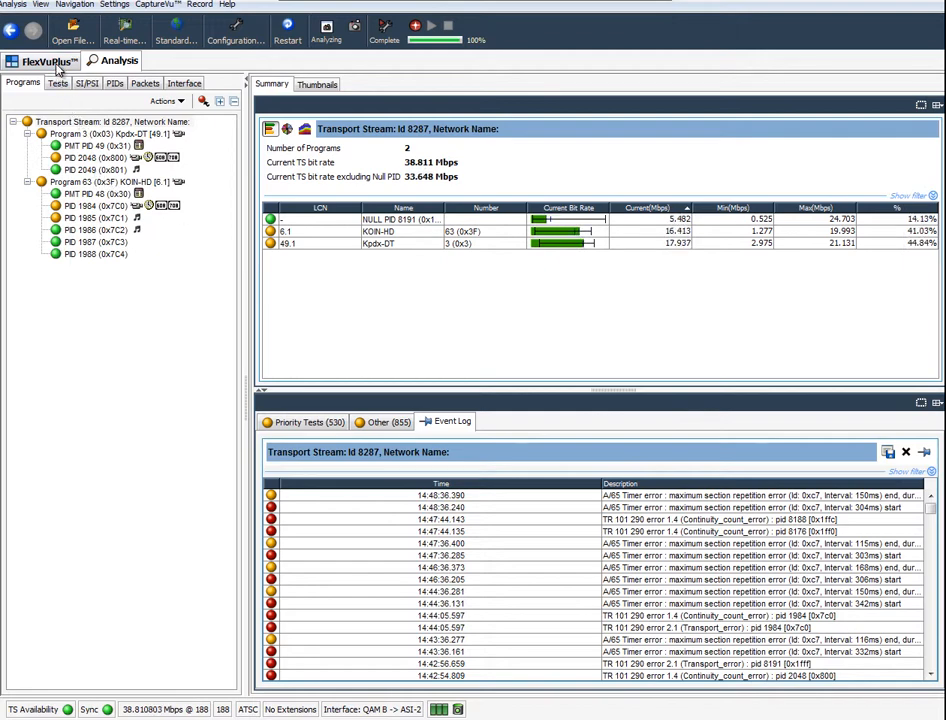
pyautogui.moveTo(48, 62)
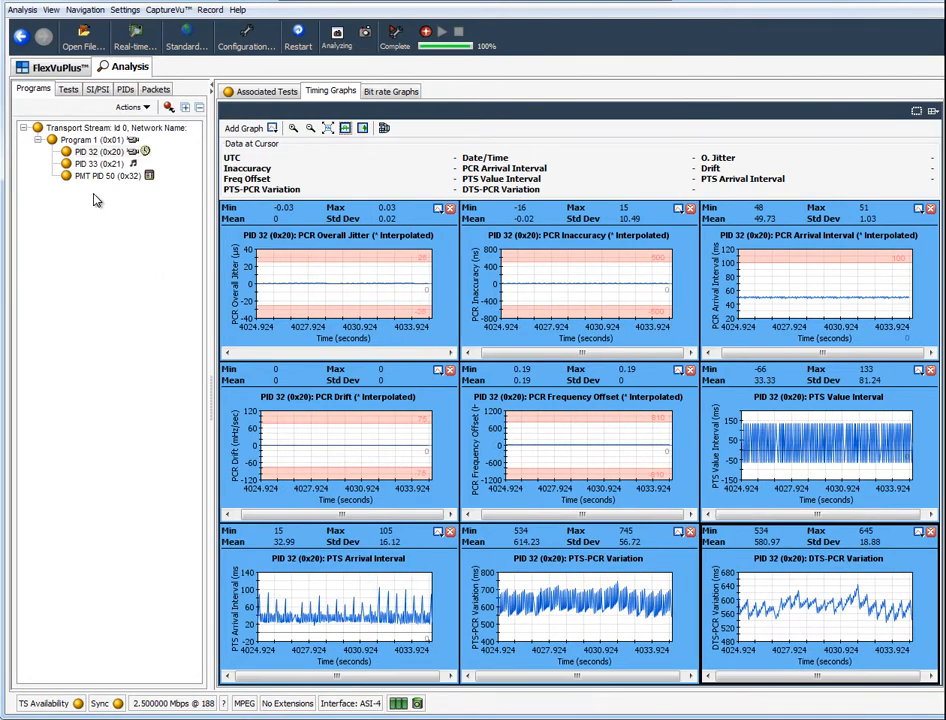
# Minimise the analyzer window to reveal the desktop.
pyautogui.click(56, 68)
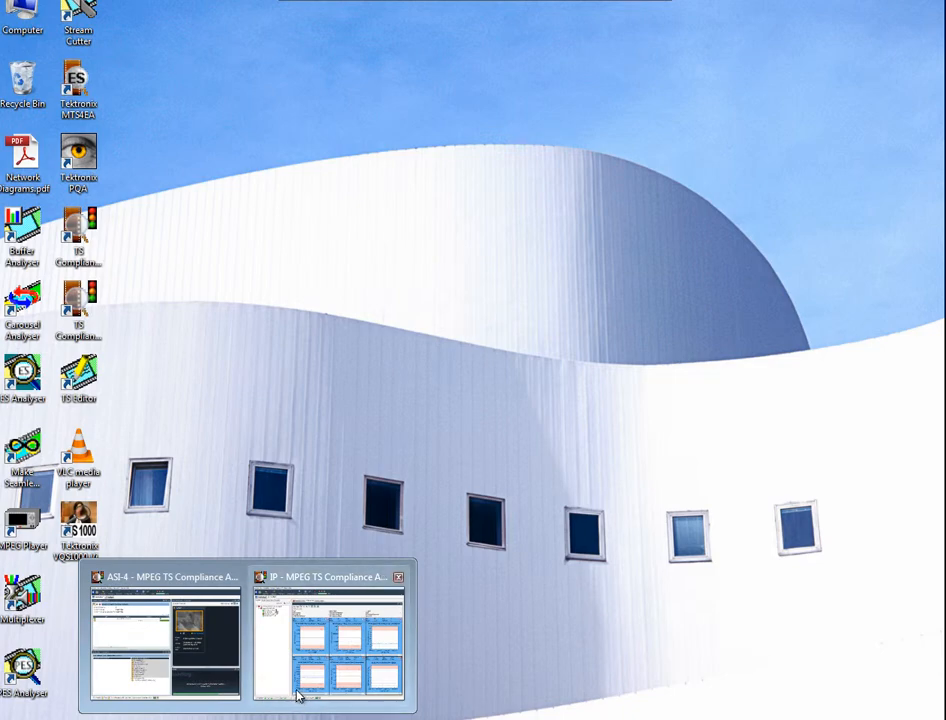
# Close the MPEG Player window playing 525_02_5M_Sports.trp to return to the desktop.
pyautogui.click(330, 640)
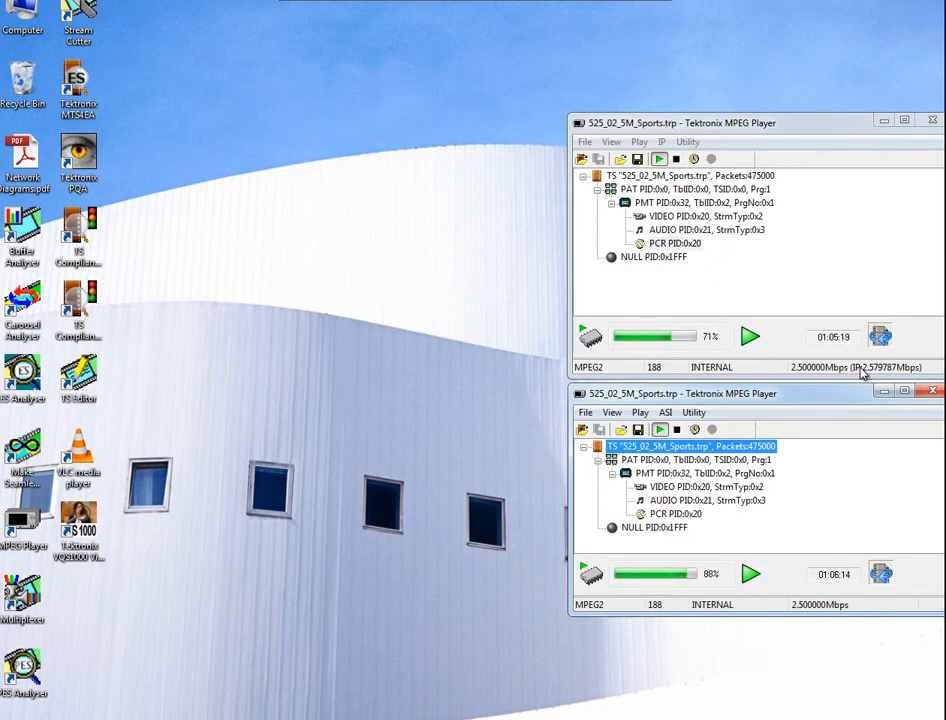
pyautogui.moveTo(736, 404)
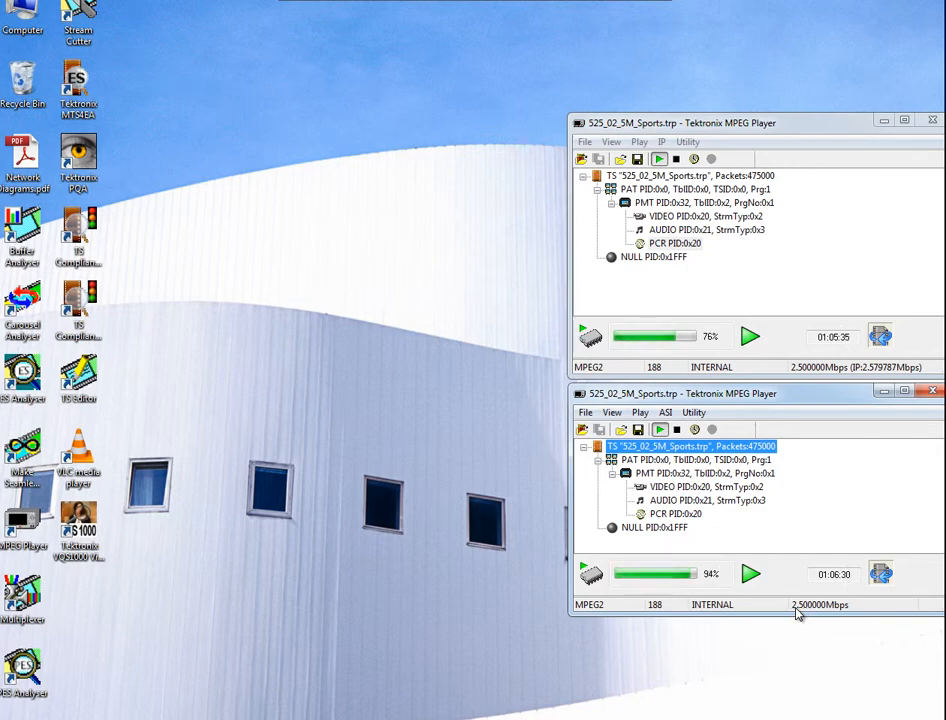
pyautogui.moveTo(444, 516)
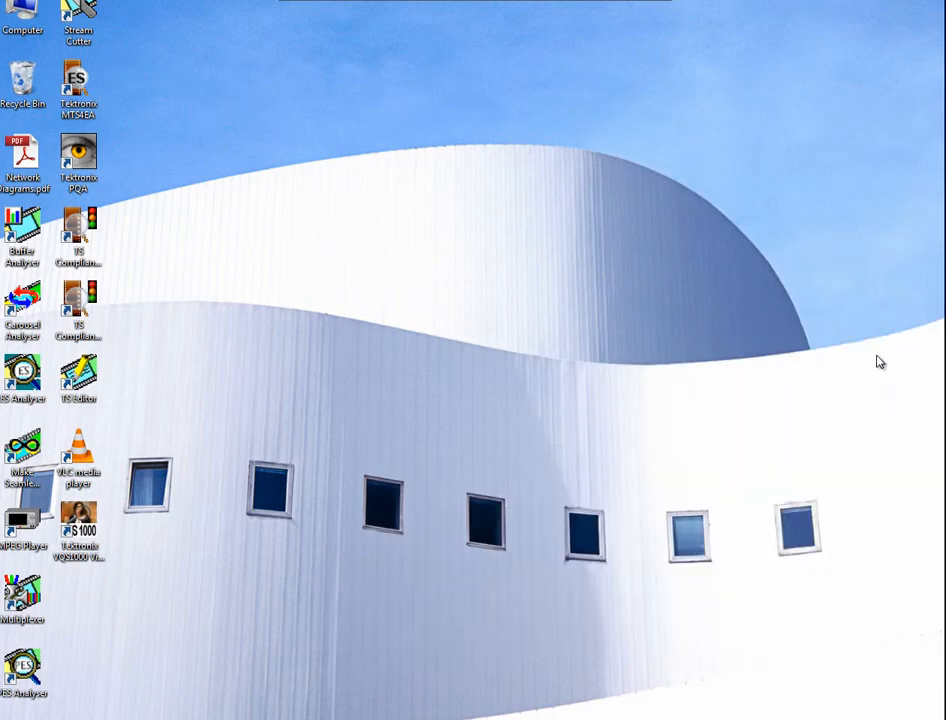
pyautogui.moveTo(760, 384)
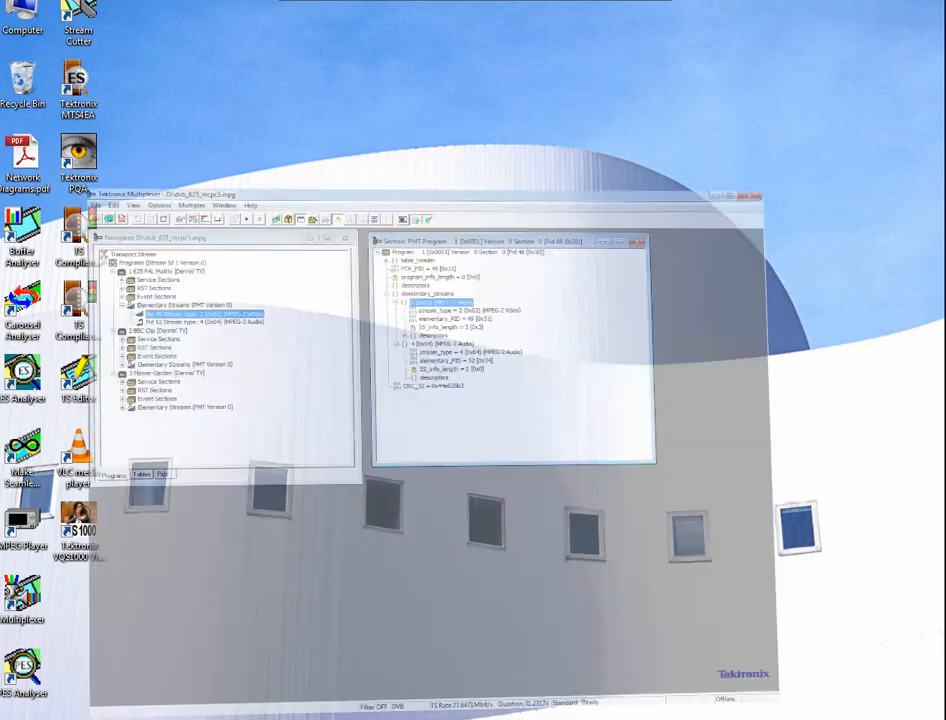
# Close the dvb_625_mcpc3.mpg stream via the File menu, leaving no stream open.
pyautogui.click(720, 196)
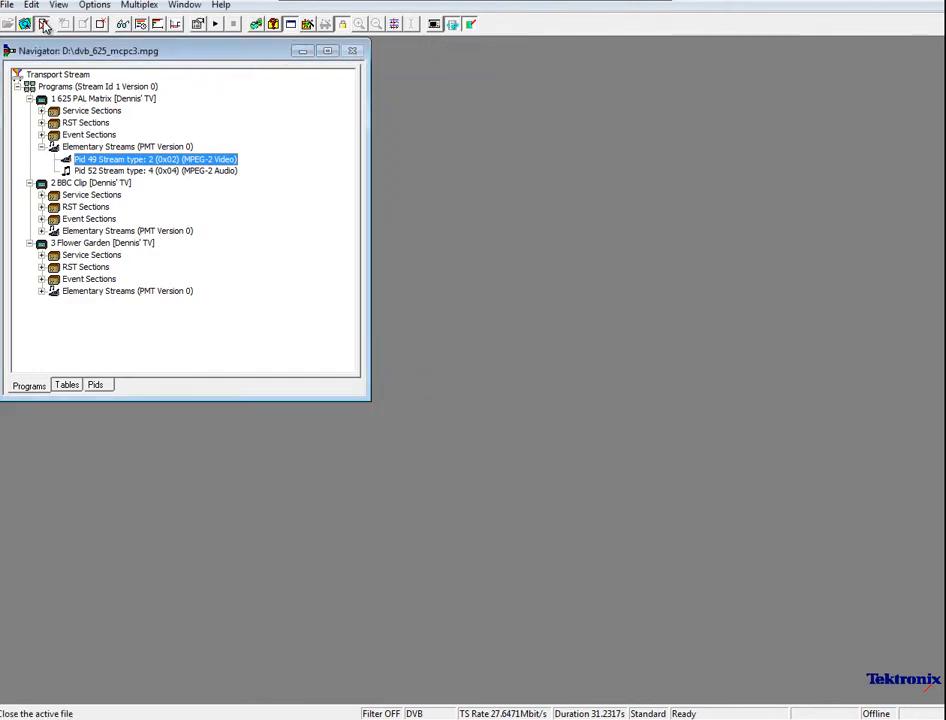
pyautogui.click(8, 4)
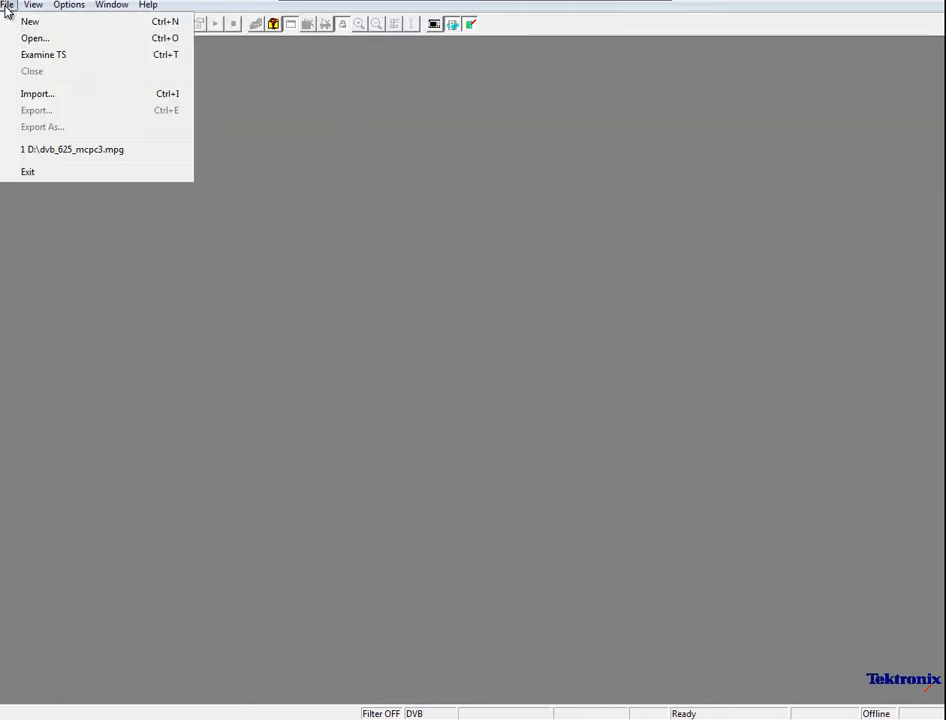
pyautogui.moveTo(34, 38)
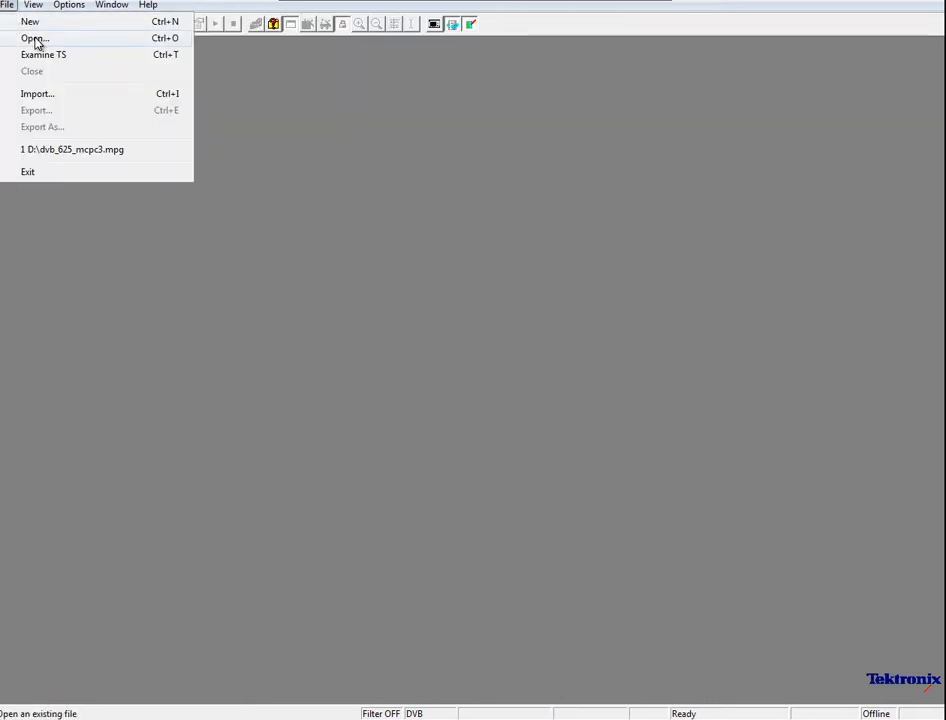
pyautogui.moveTo(78, 148)
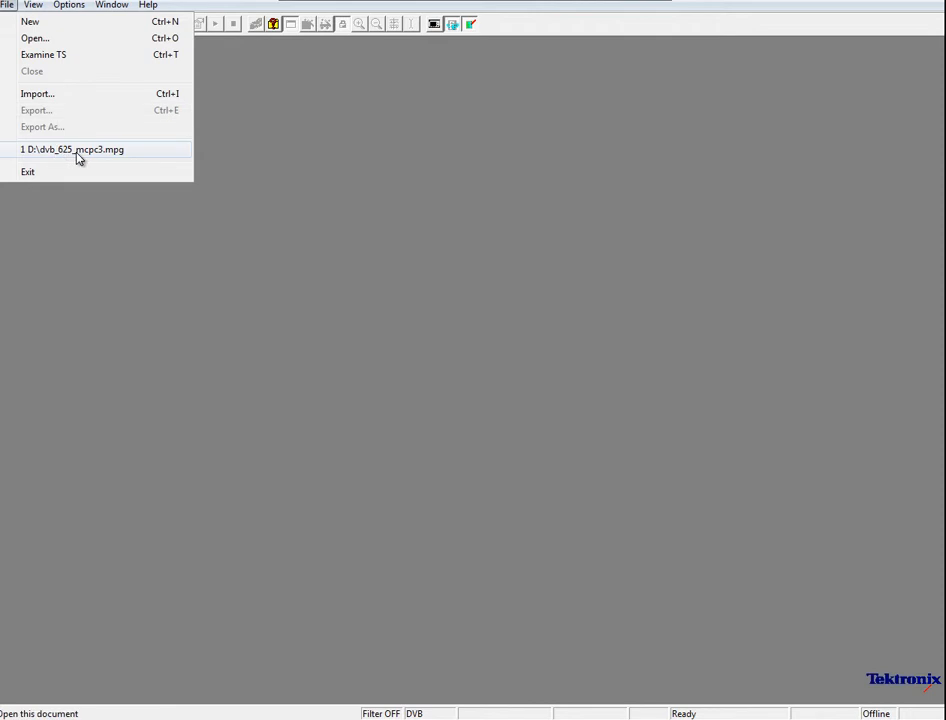
# Reopen the recent dvb_625_mcps3.mpg stream and select PID 48 to view its PMT section.
pyautogui.click(72, 148)
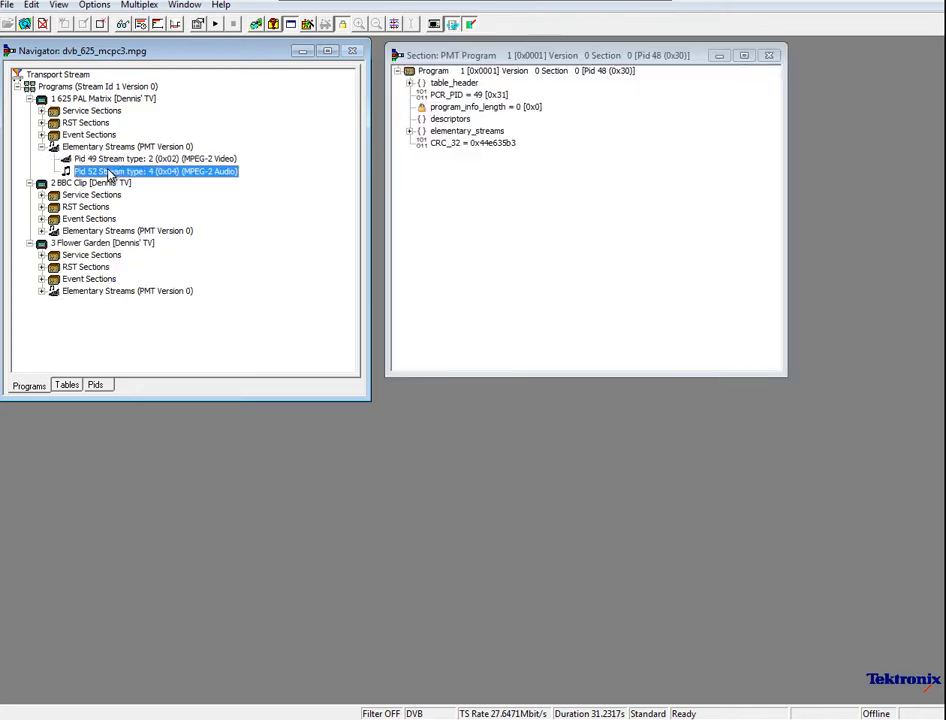
pyautogui.click(150, 160)
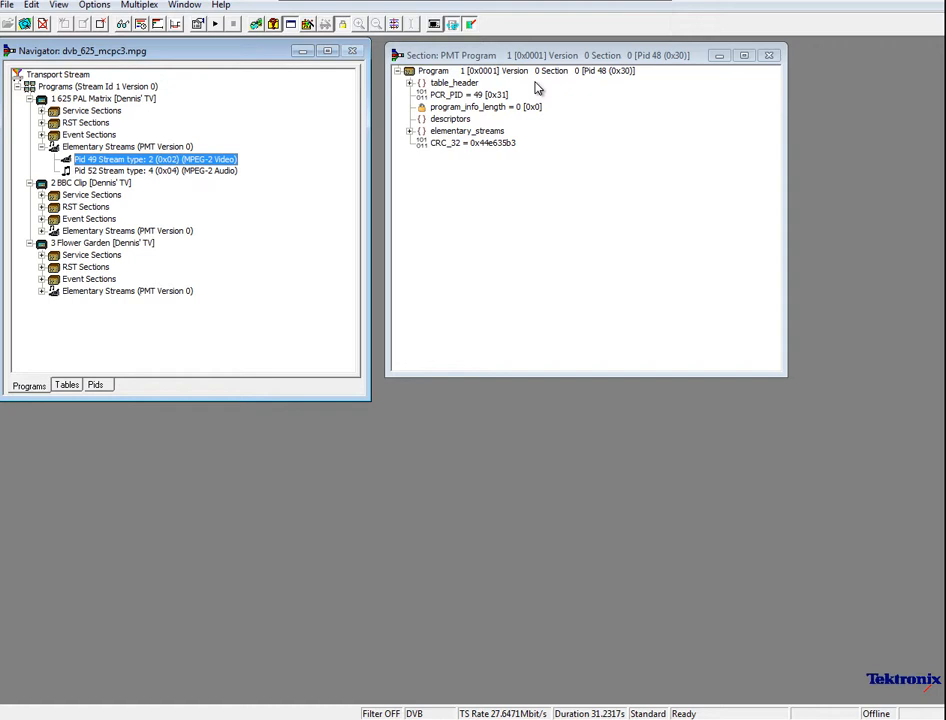
pyautogui.moveTo(536, 88)
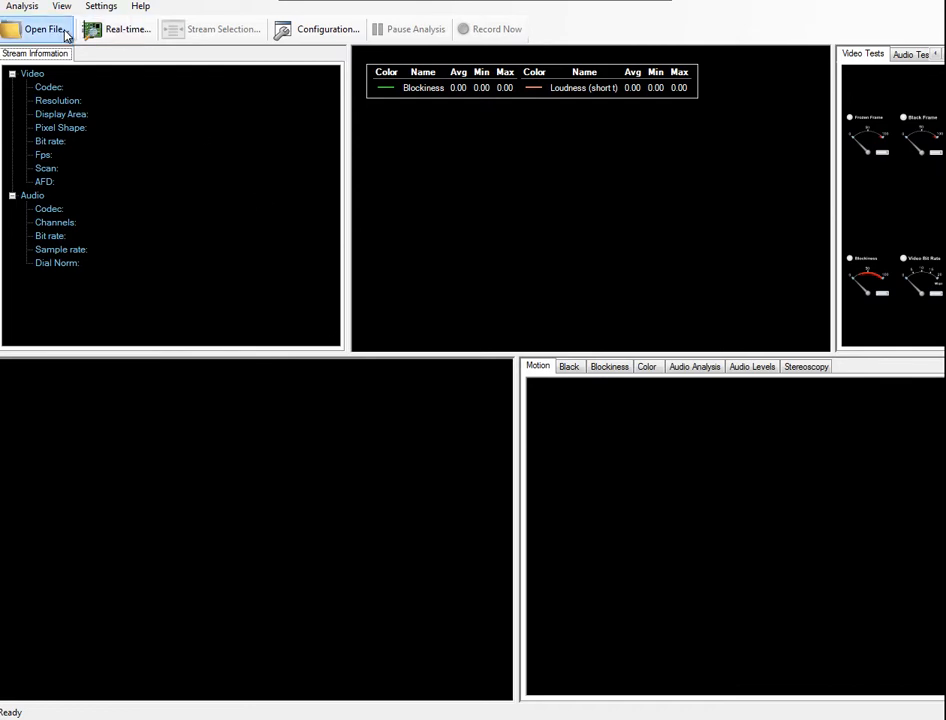
pyautogui.moveTo(124, 30)
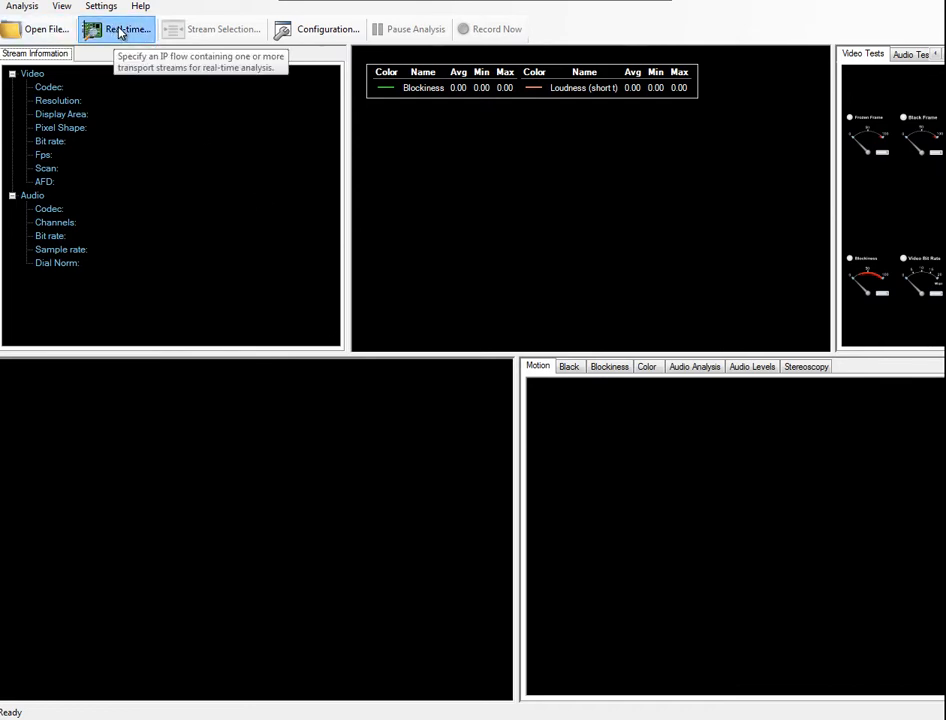
# Start real-time analysis inspecting all traffic on the Intel gigabit network card.
pyautogui.click(116, 28)
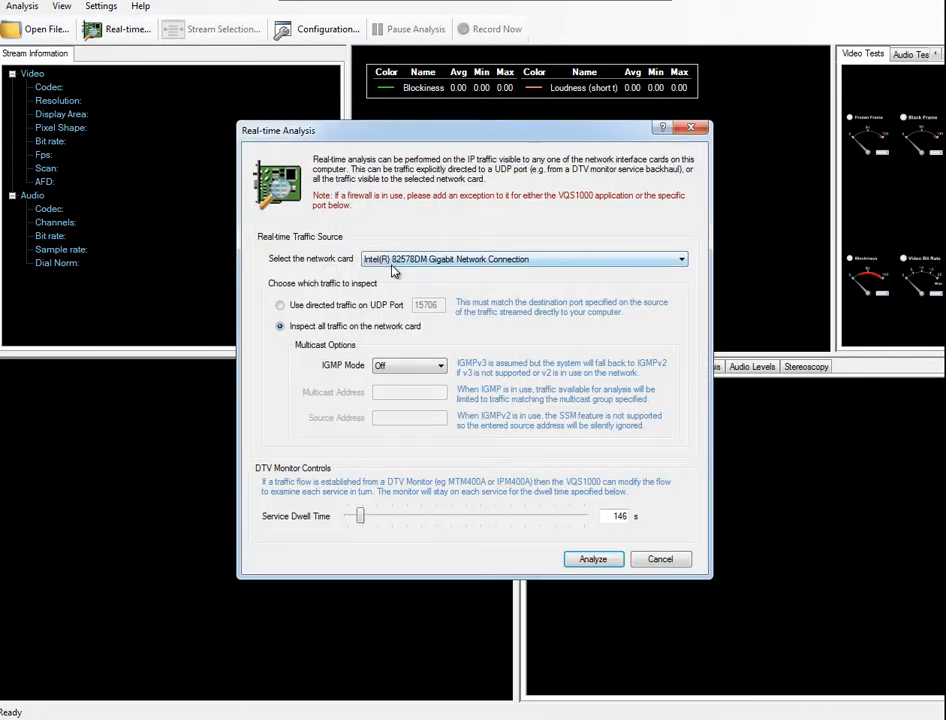
pyautogui.click(680, 260)
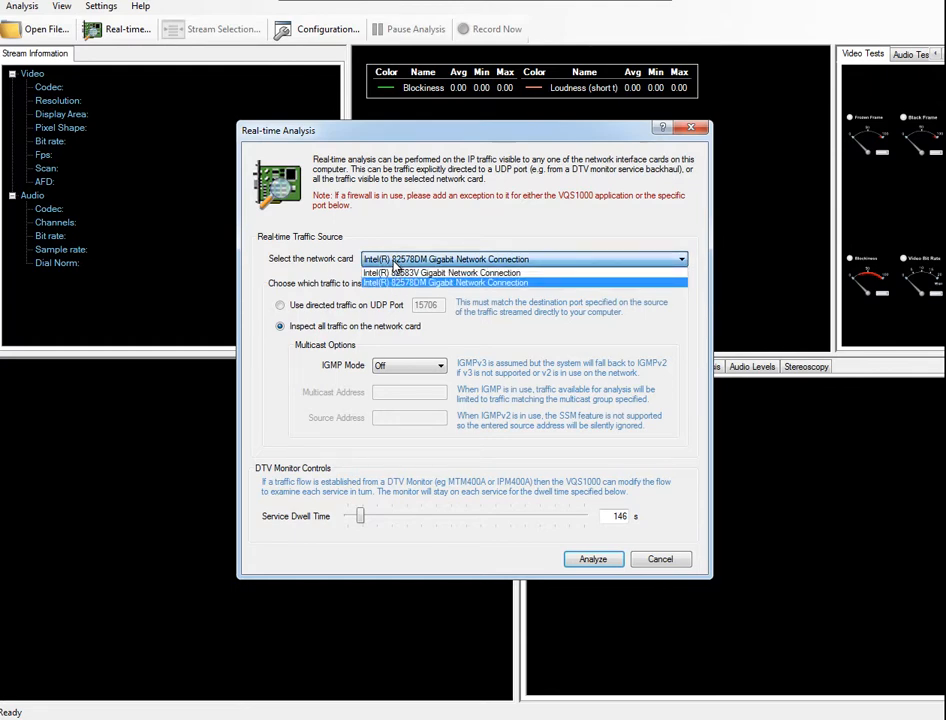
pyautogui.moveTo(450, 272)
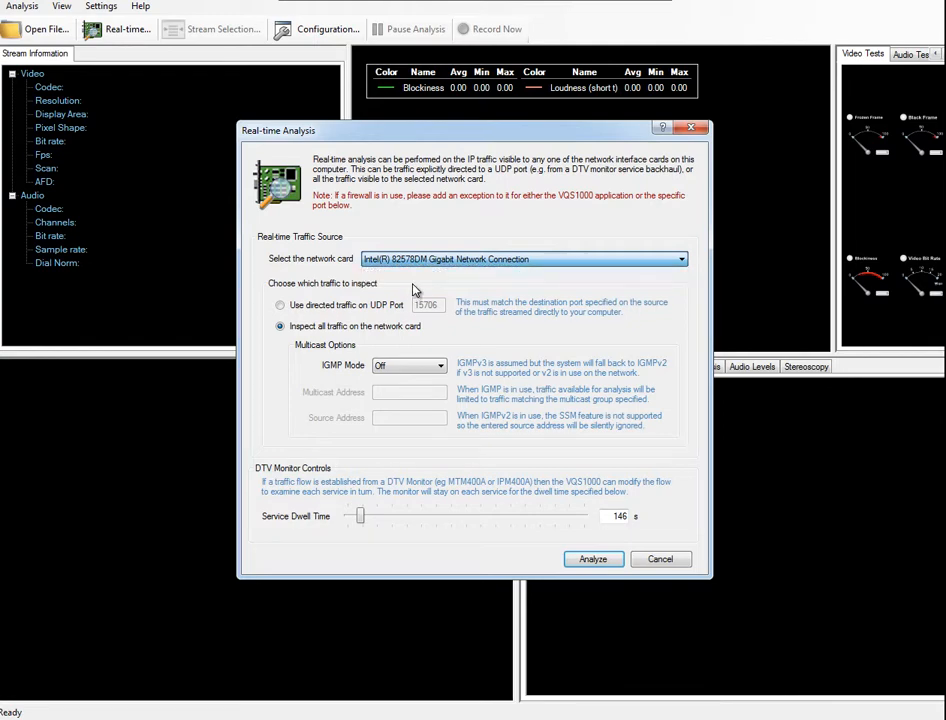
pyautogui.moveTo(592, 560)
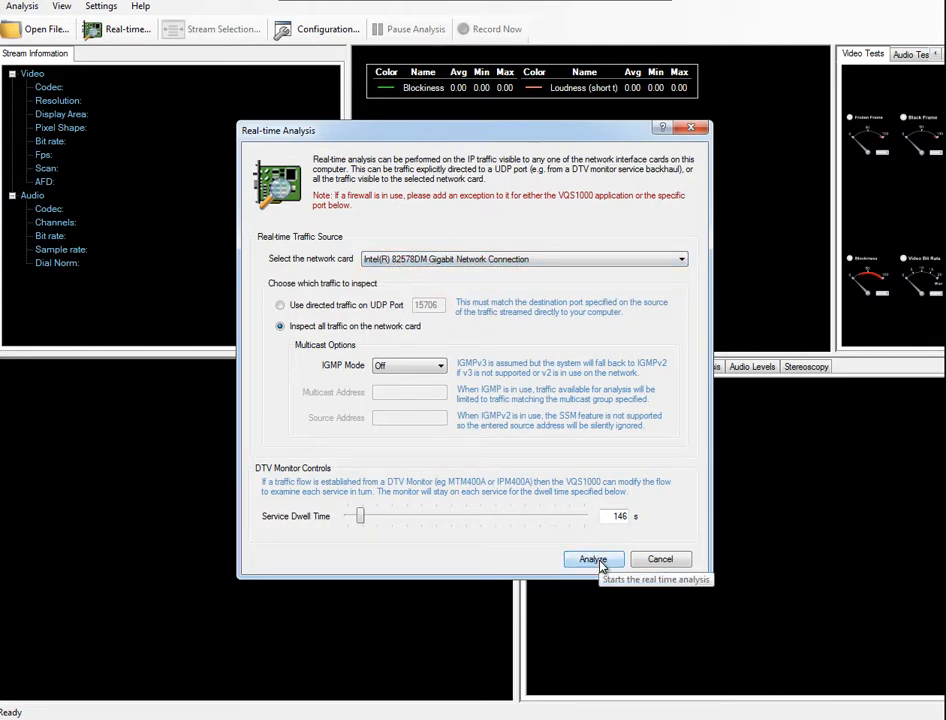
pyautogui.click(592, 560)
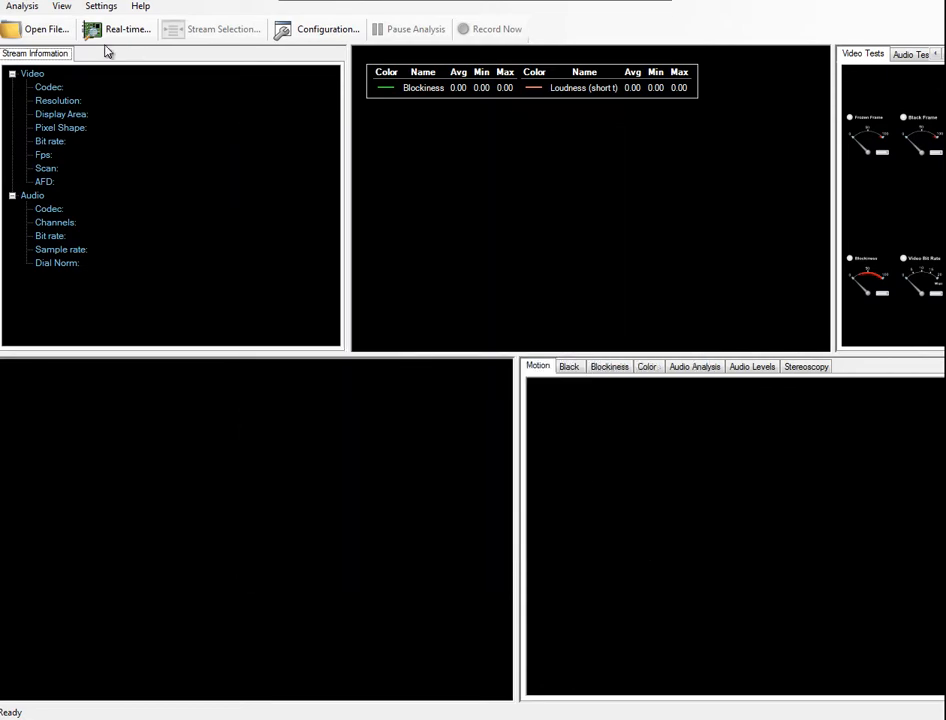
# Let the live MPEG-2 stream analysis run, then switch the lower panel to black-level analysis.
pyautogui.click(20, 6)
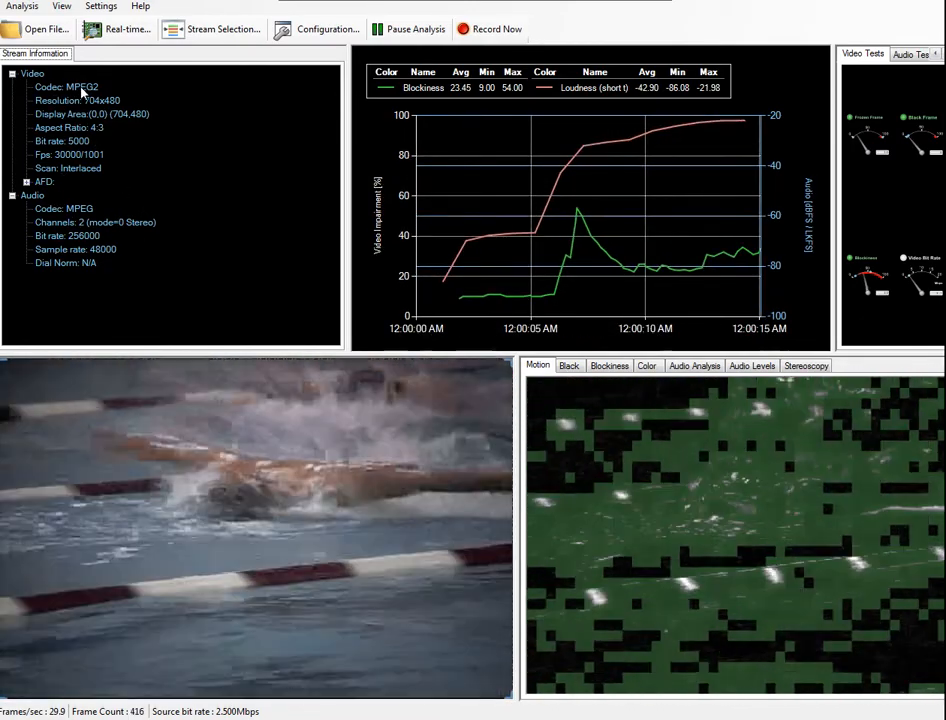
pyautogui.click(490, 28)
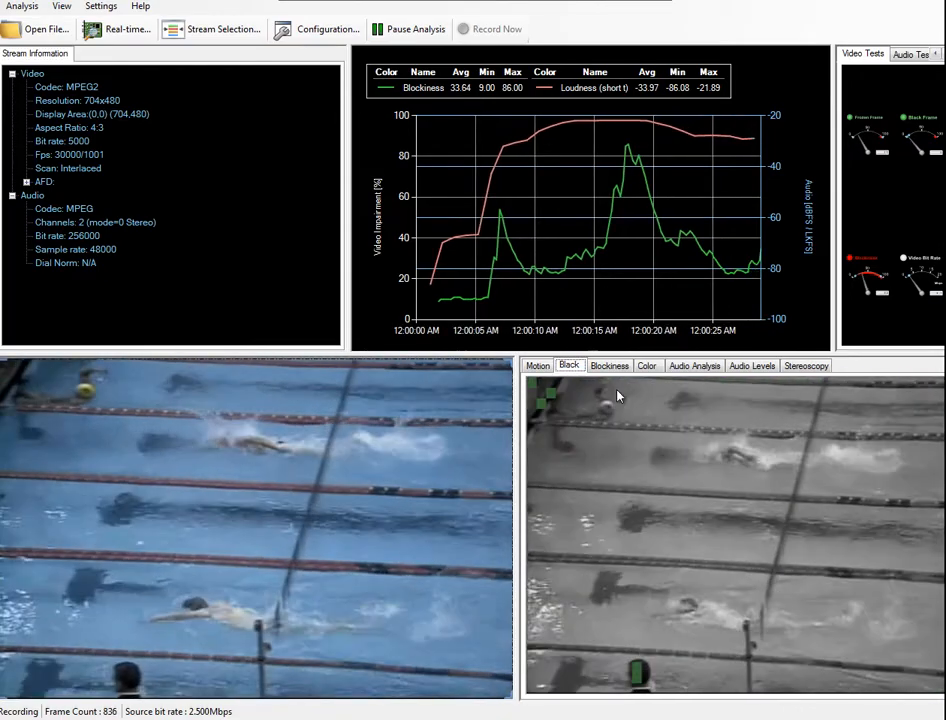
# View the blockiness graph, then the per-channel audio loudness meters for the live stream.
pyautogui.click(608, 364)
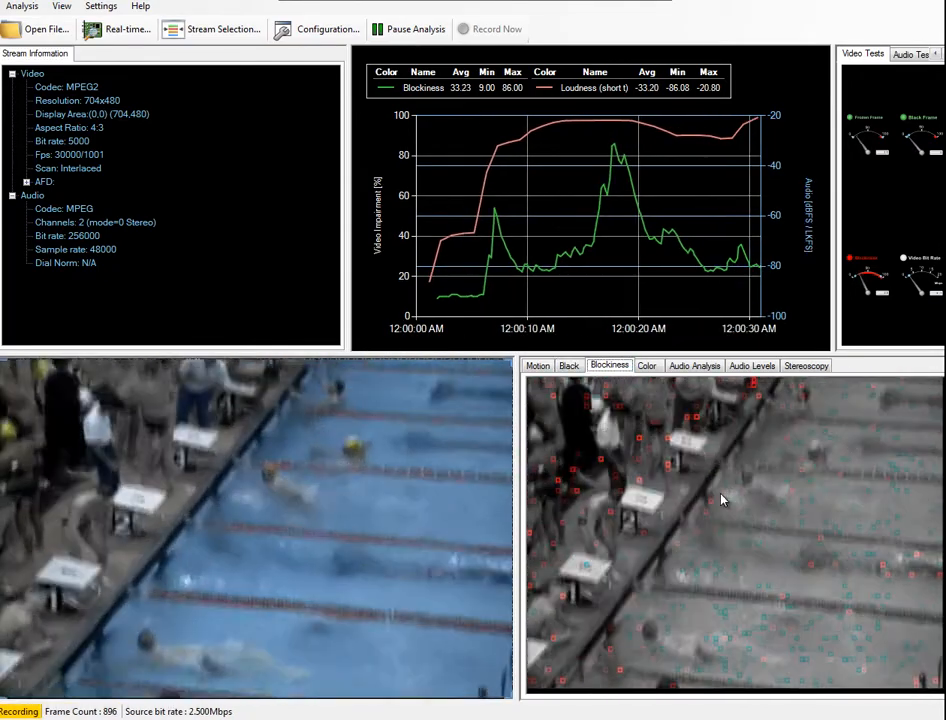
pyautogui.click(752, 364)
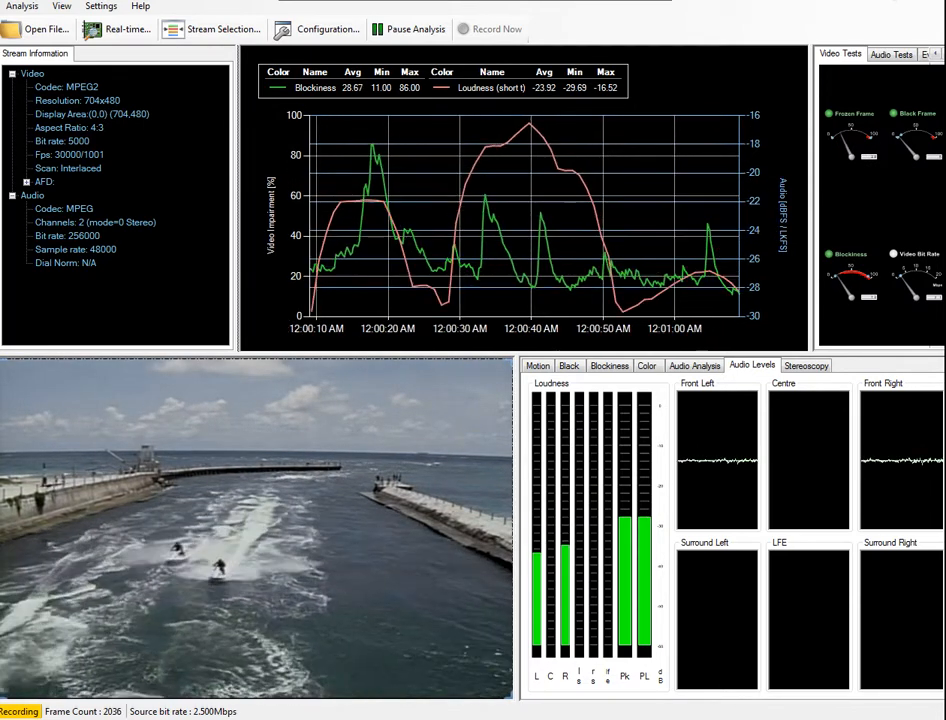
pyautogui.click(408, 28)
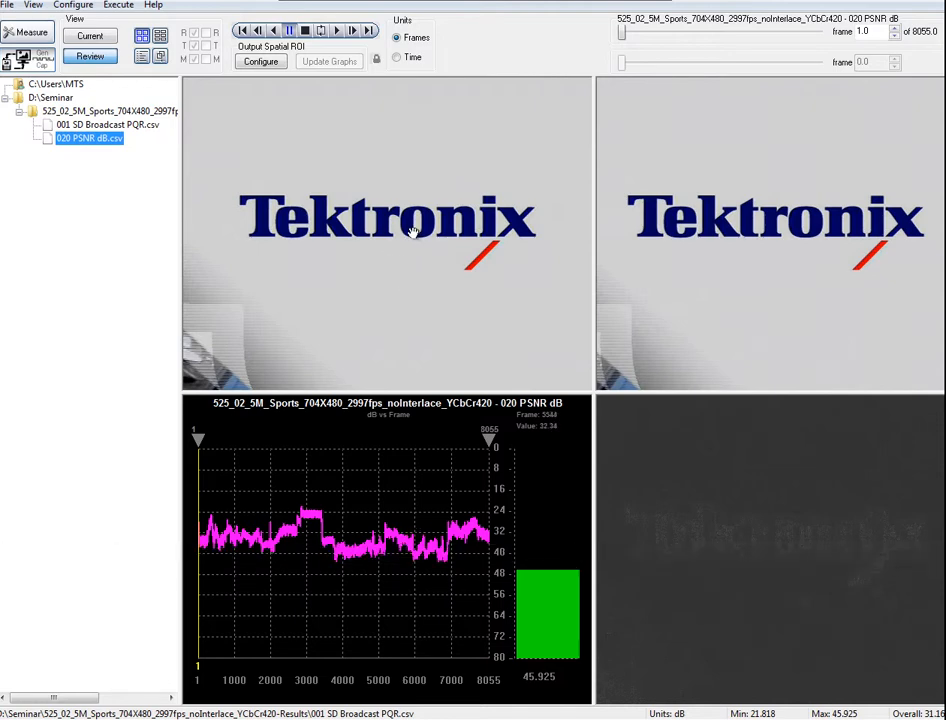
pyautogui.moveTo(380, 248)
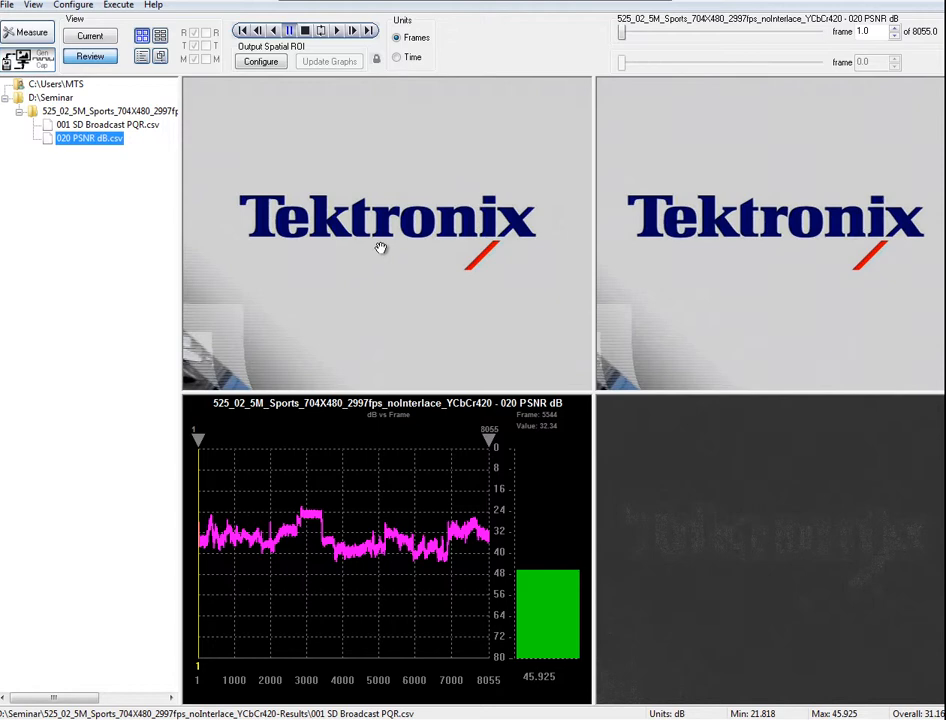
pyautogui.moveTo(782, 258)
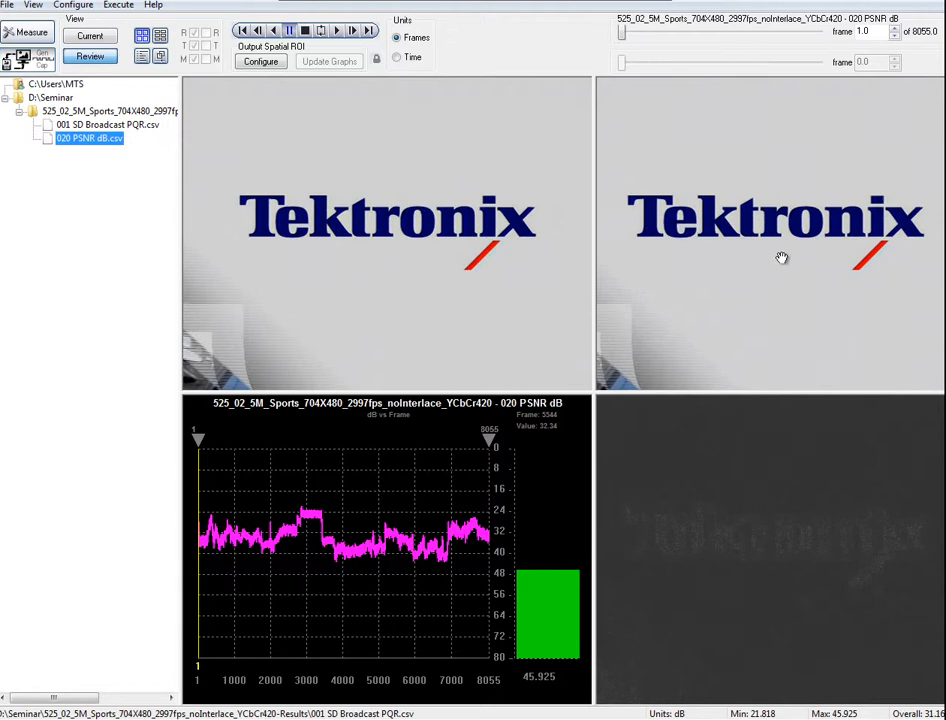
pyautogui.moveTo(756, 210)
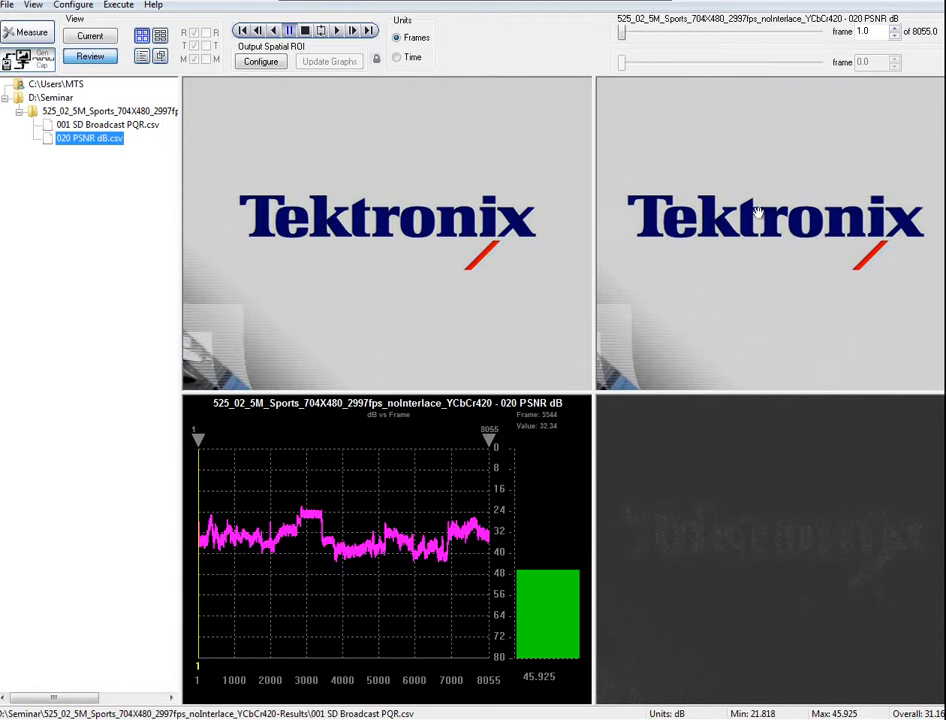
pyautogui.moveTo(598, 284)
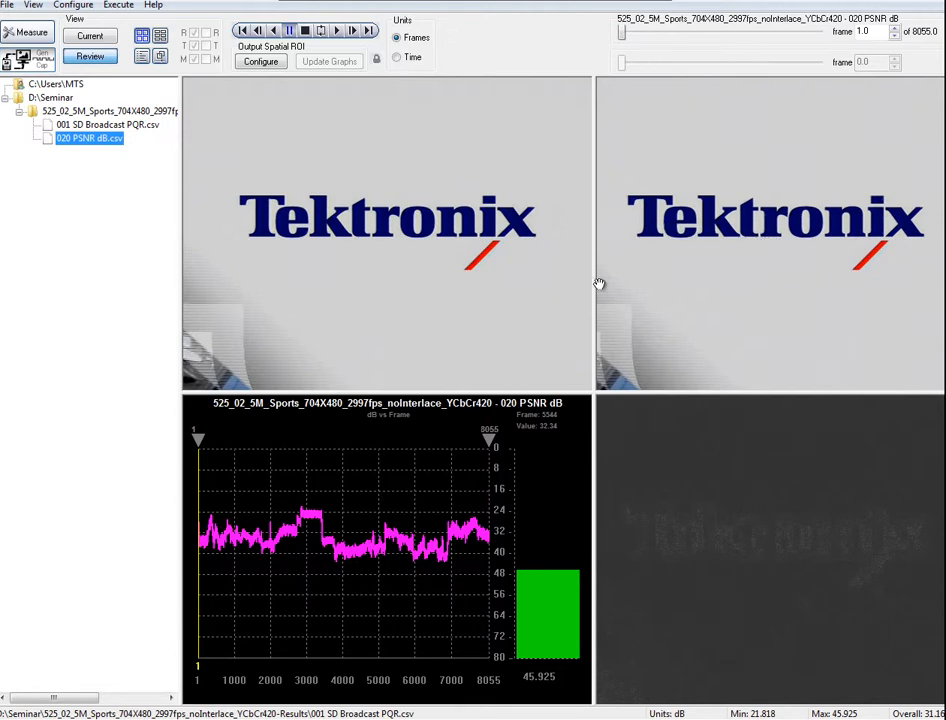
pyautogui.moveTo(760, 256)
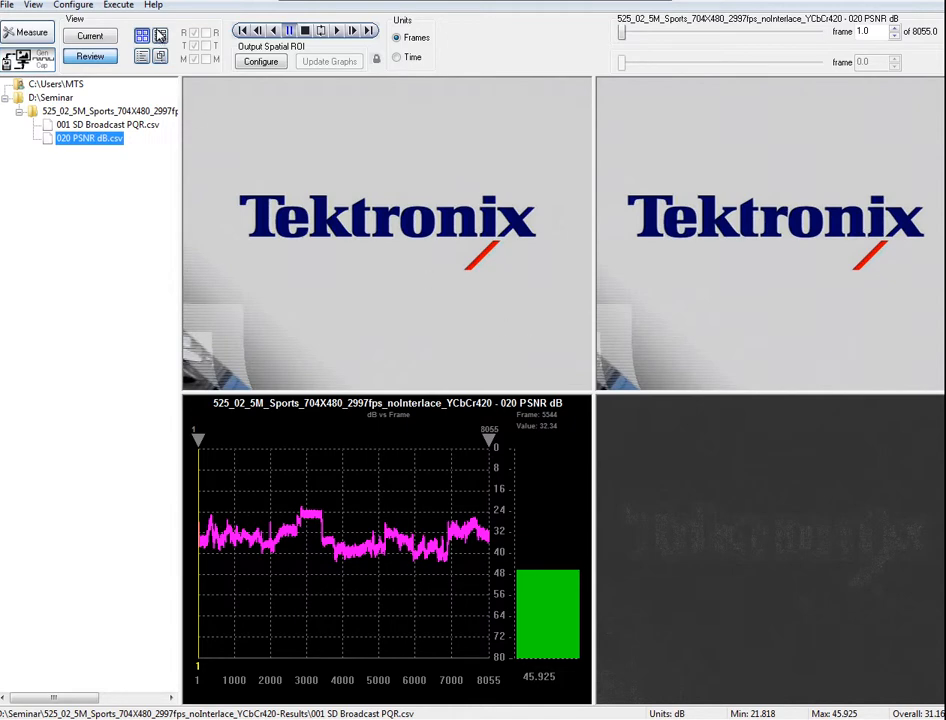
# Step the PSNR comparison forward a few frames, then load the 001 SD Broadcast PQR.csv result.
pyautogui.click(352, 30)
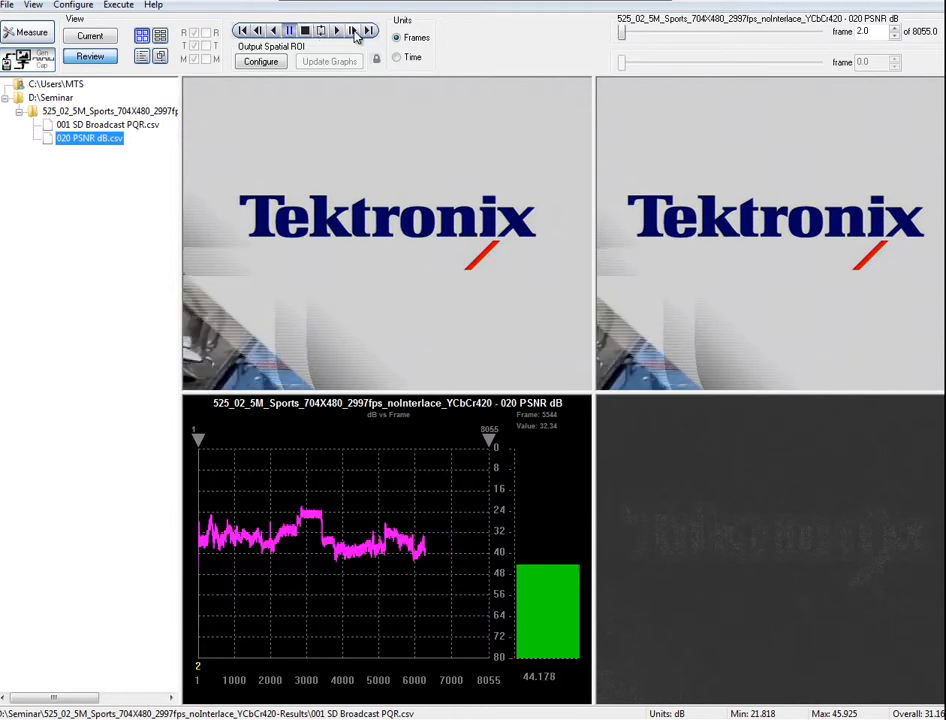
pyautogui.click(356, 30)
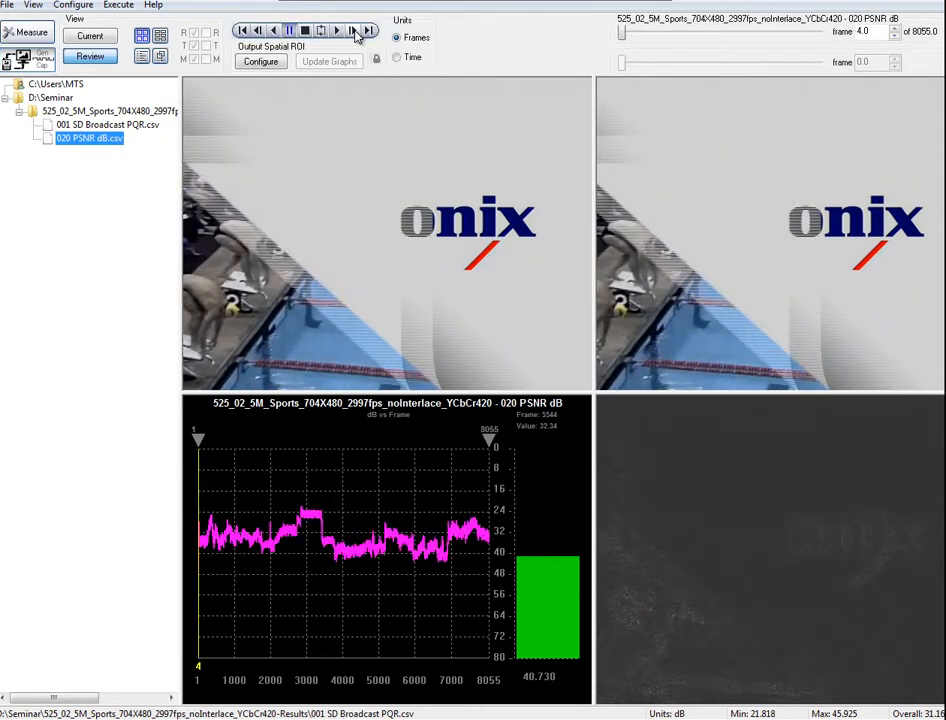
pyautogui.click(352, 30)
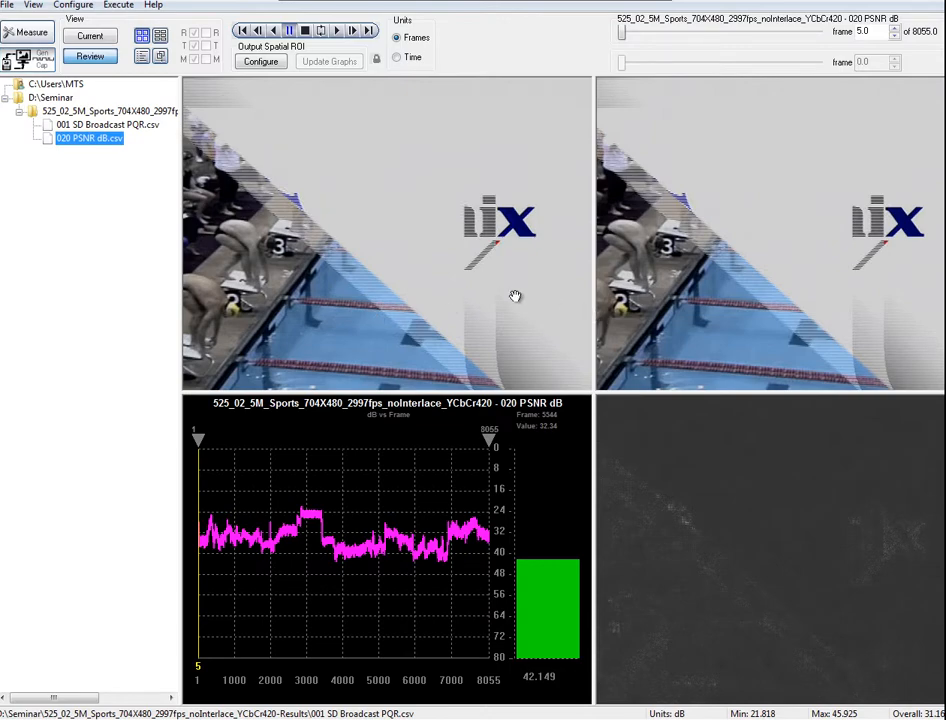
pyautogui.moveTo(678, 520)
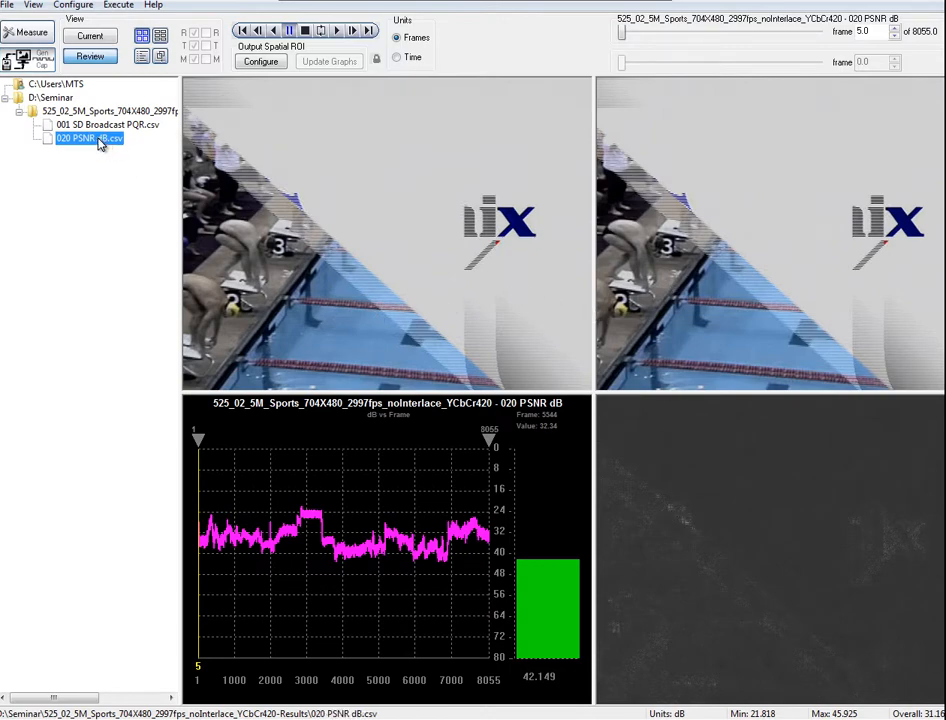
pyautogui.click(106, 124)
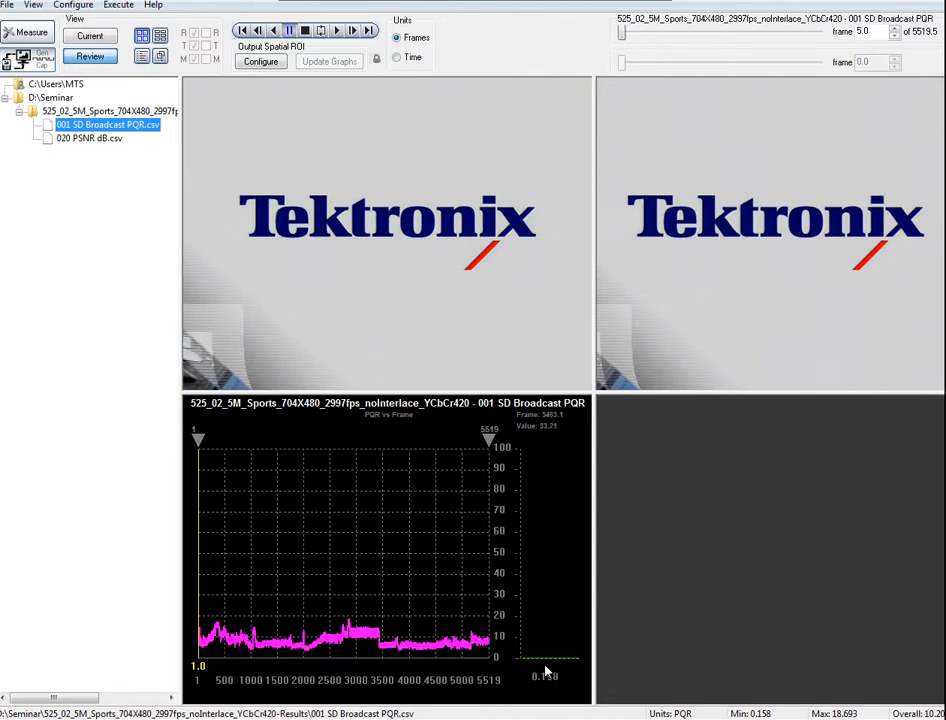
pyautogui.click(88, 138)
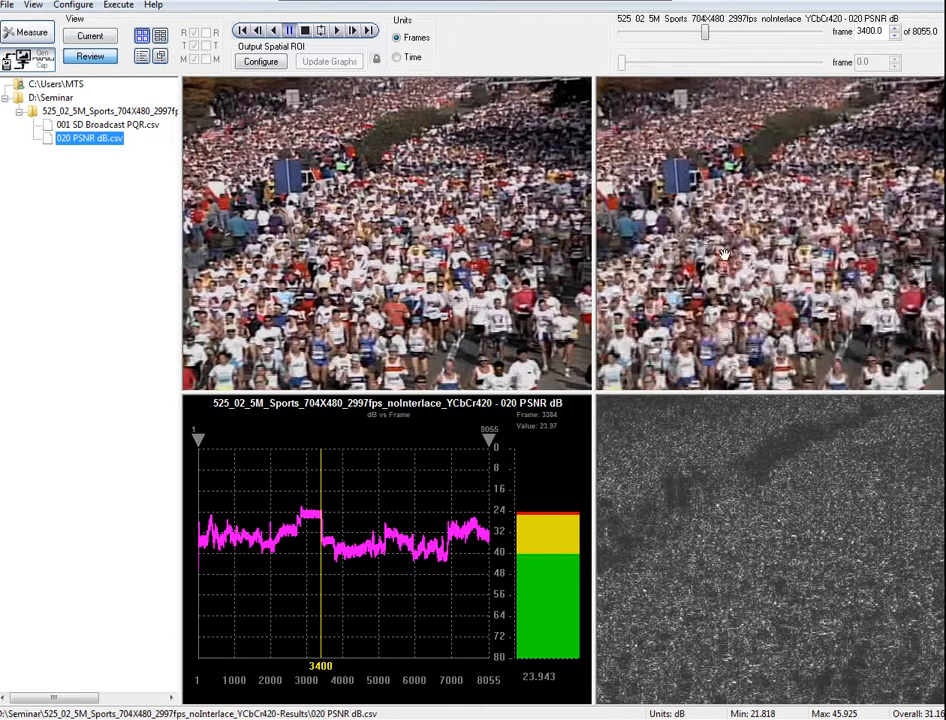
pyautogui.moveTo(750, 564)
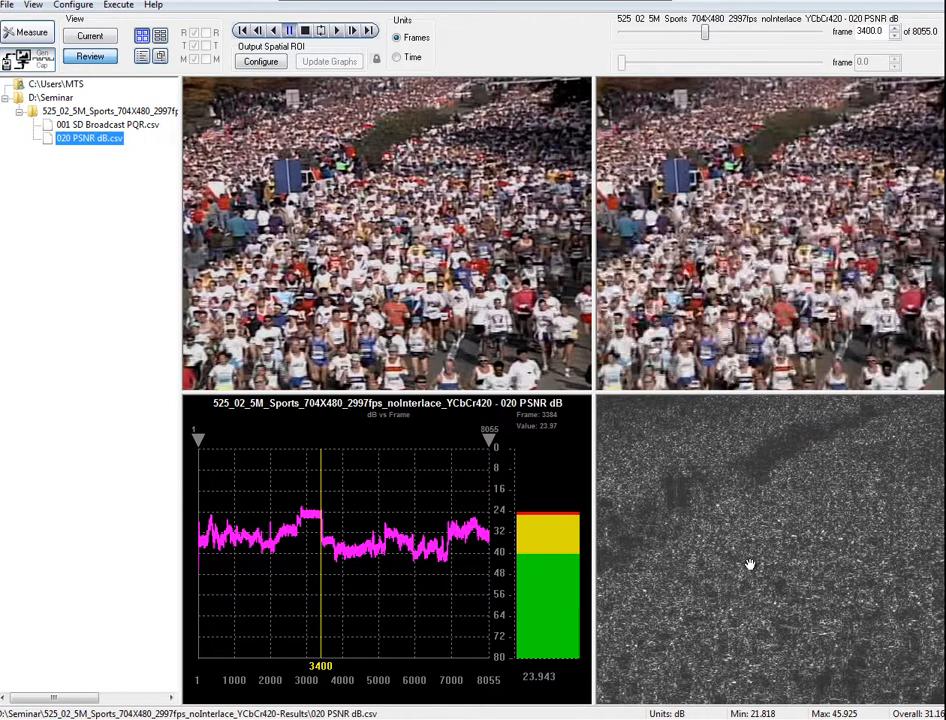
pyautogui.moveTo(744, 460)
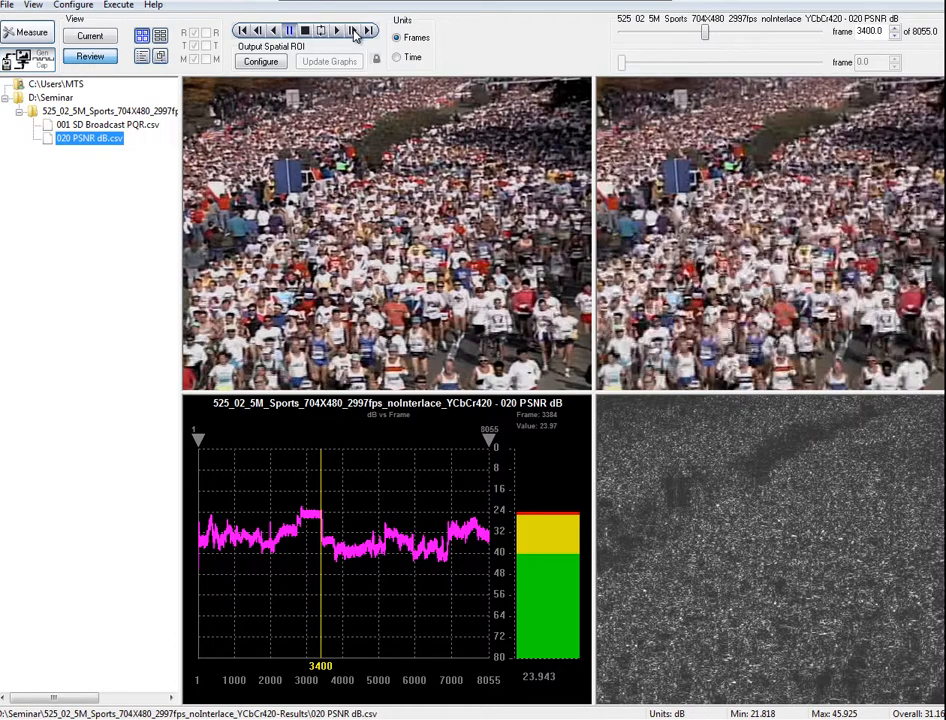
# Step the PSNR comparison forward from frame 3400 to 3427, into the rocky surf scene.
pyautogui.click(352, 30)
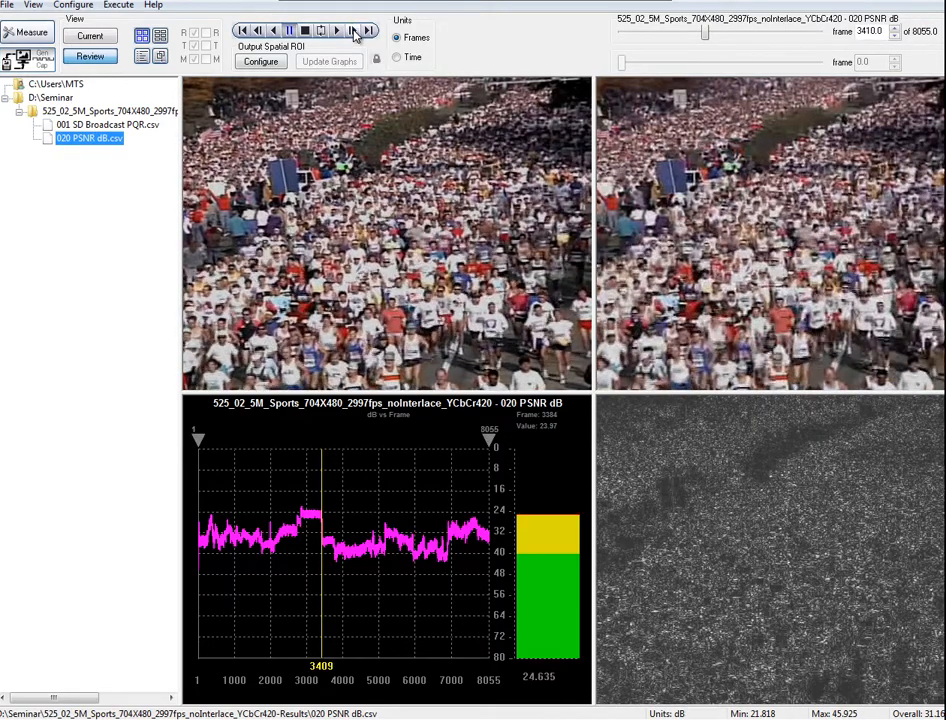
pyautogui.click(352, 30)
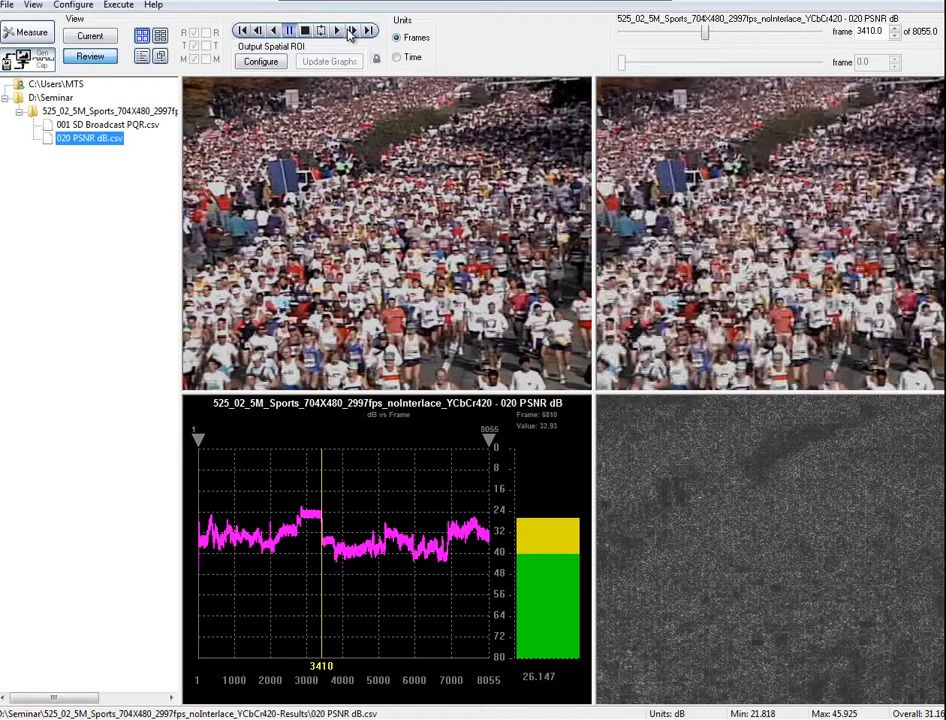
pyautogui.click(352, 30)
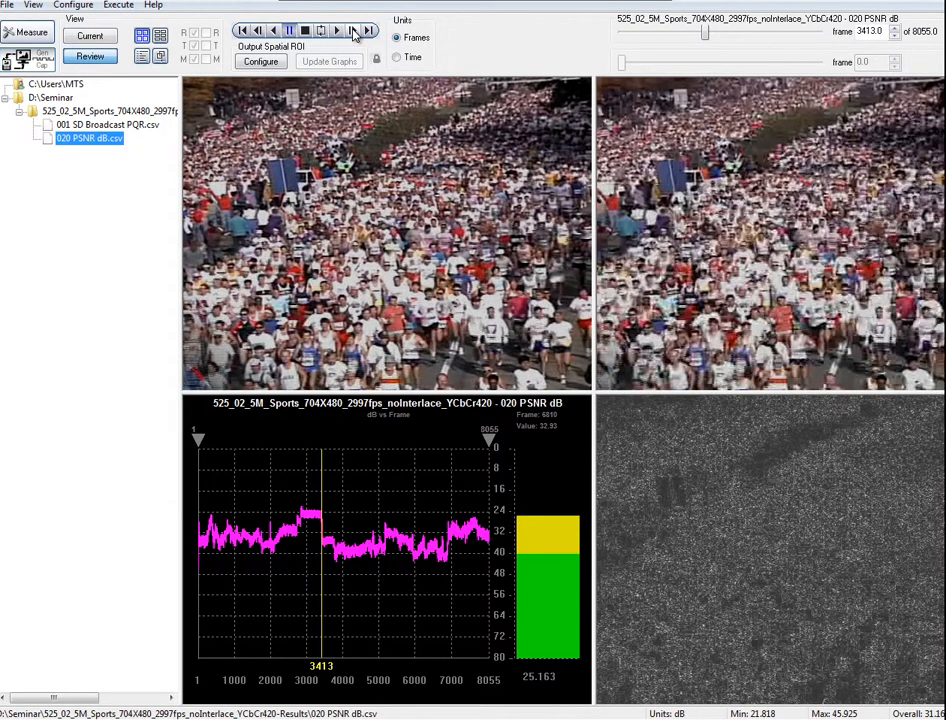
pyautogui.click(352, 30)
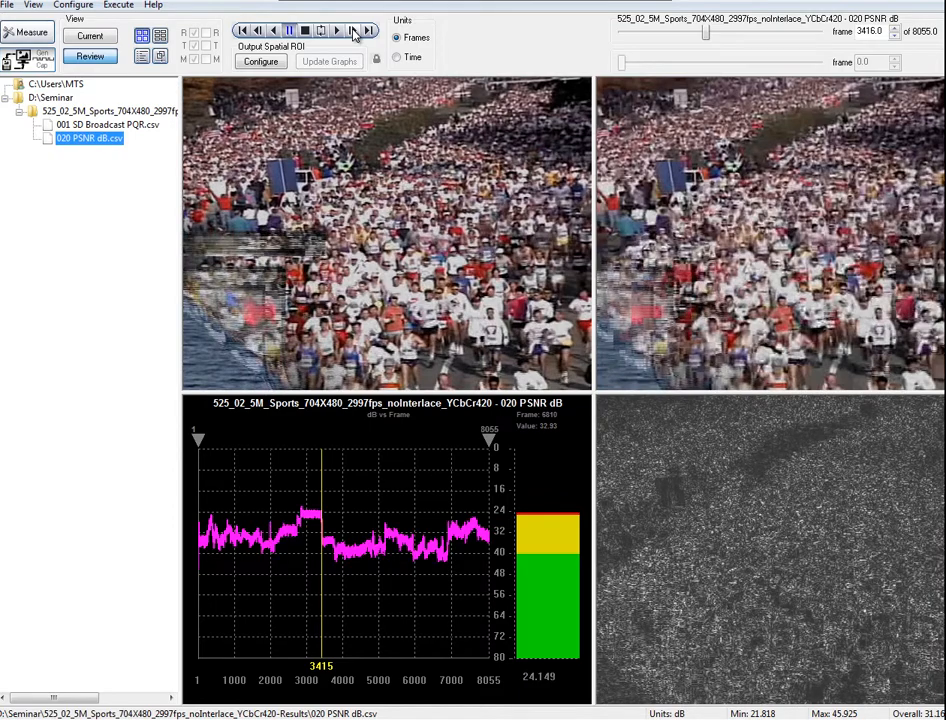
pyautogui.click(352, 30)
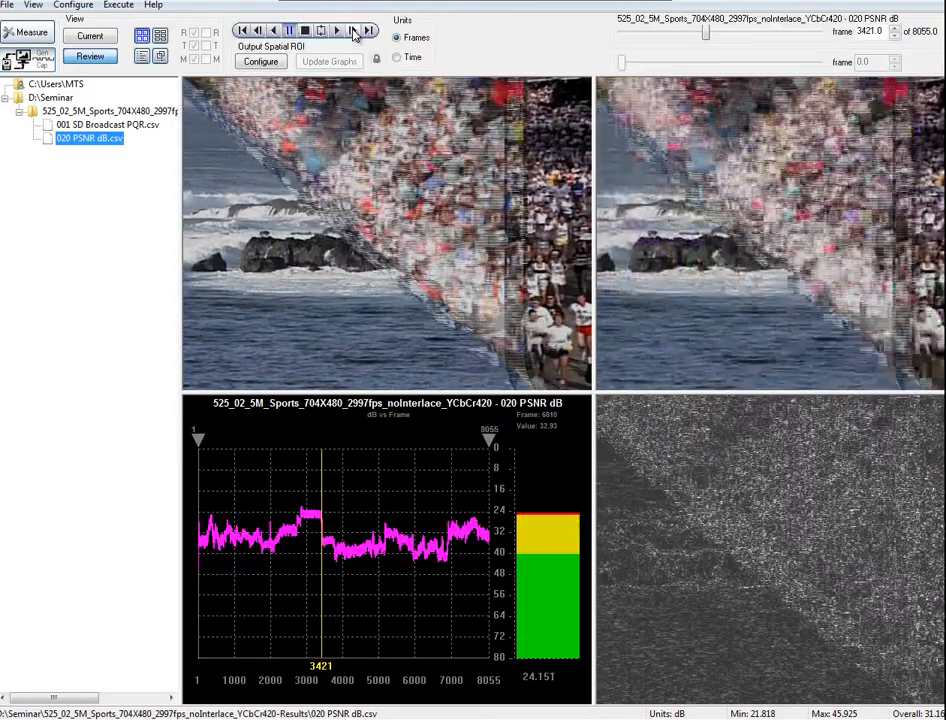
pyautogui.click(352, 30)
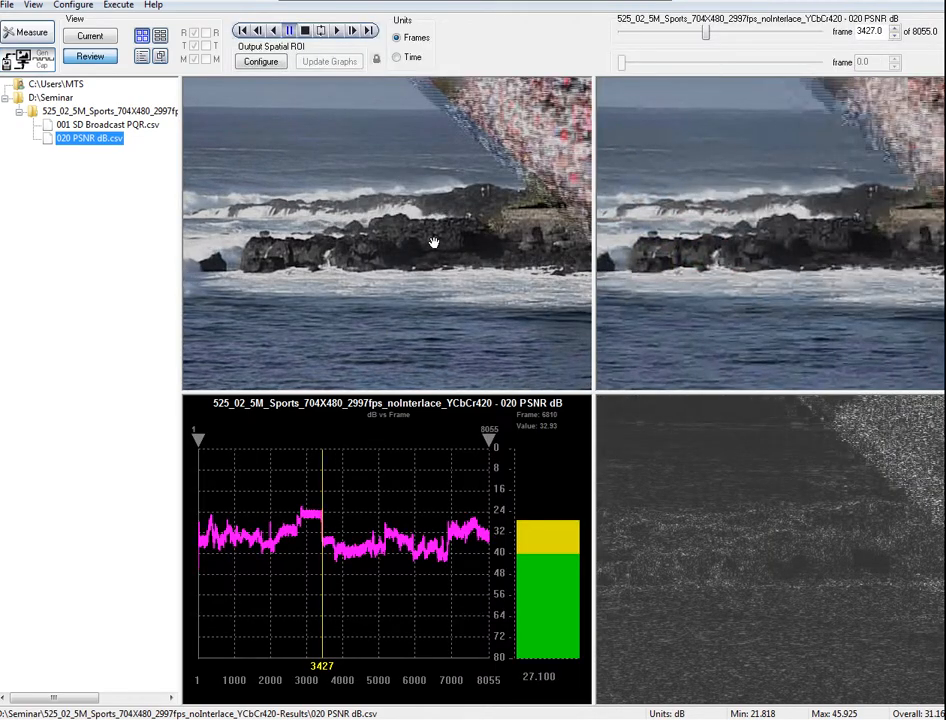
pyautogui.moveTo(712, 370)
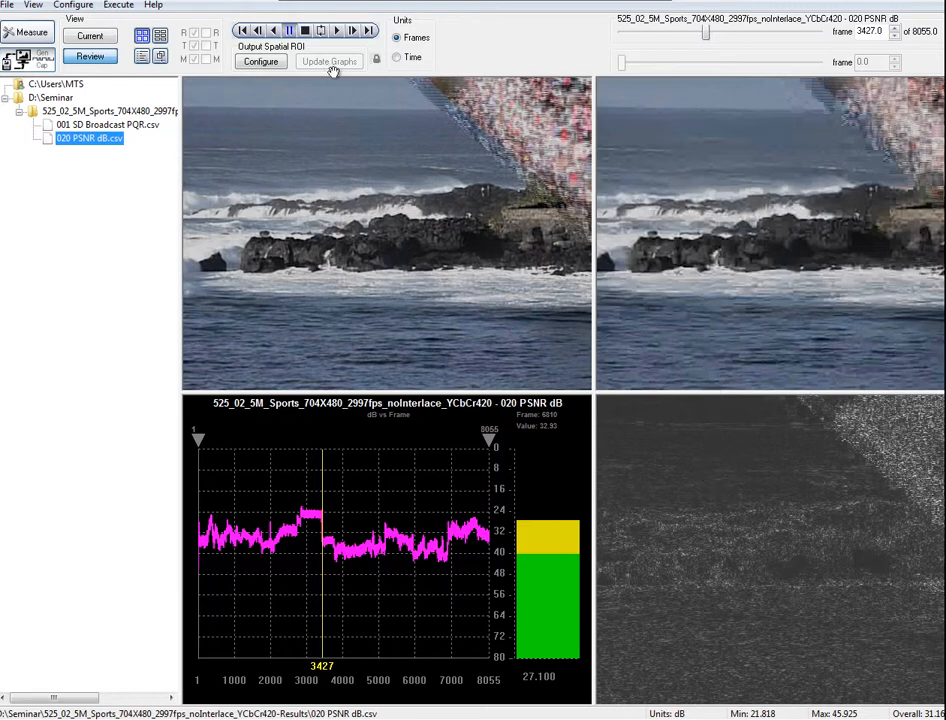
# Step forward to frame 3441, the rocky coastline with palm trees at about 34 dB.
pyautogui.click(338, 30)
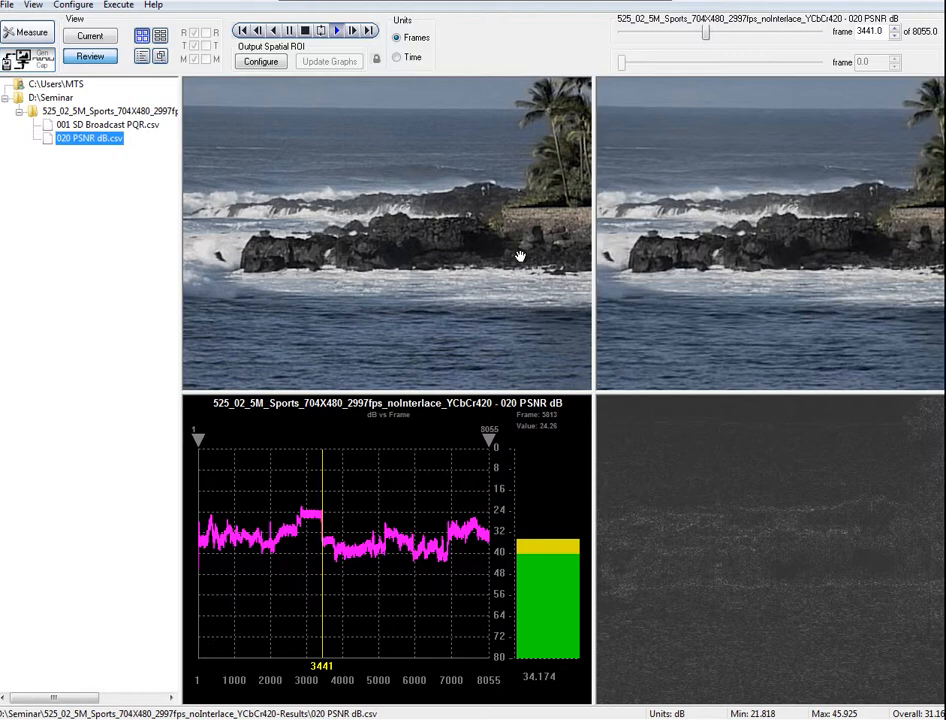
pyautogui.moveTo(474, 250)
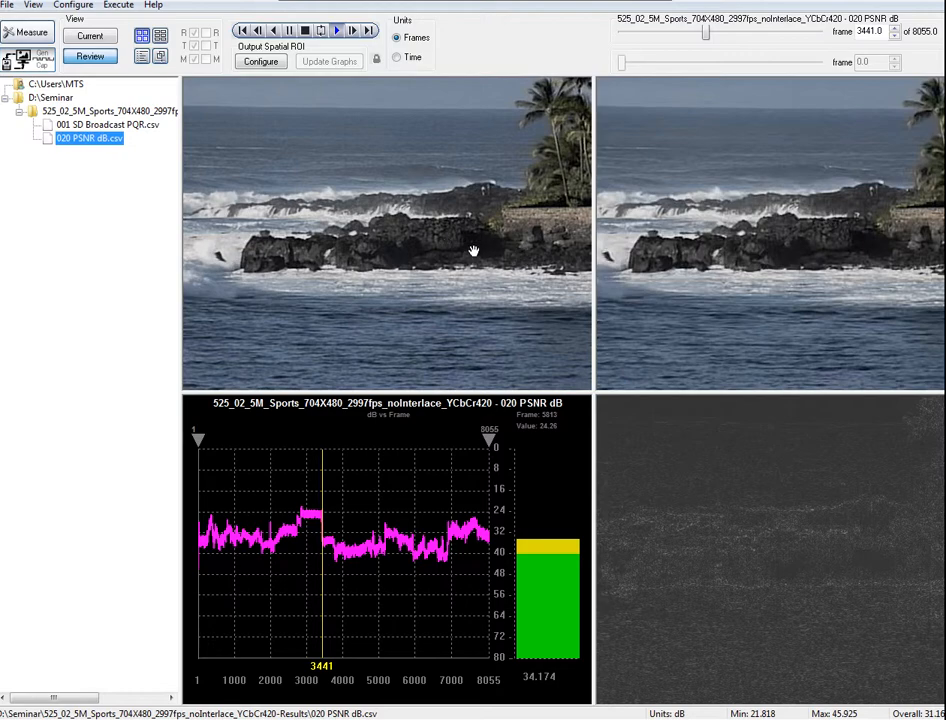
pyautogui.moveTo(616, 250)
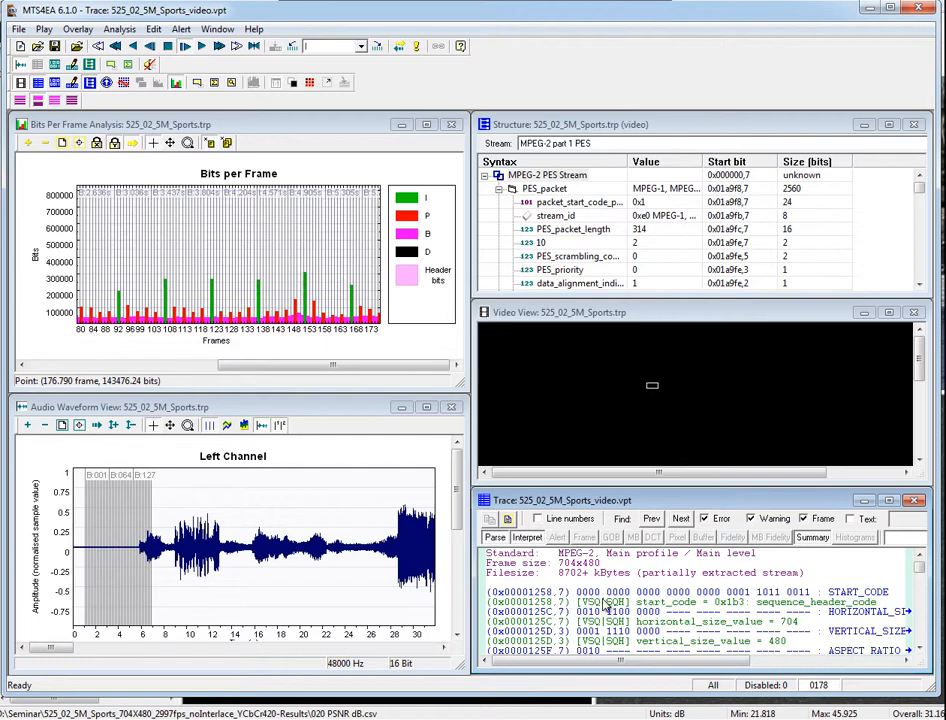
pyautogui.moveTo(612, 608)
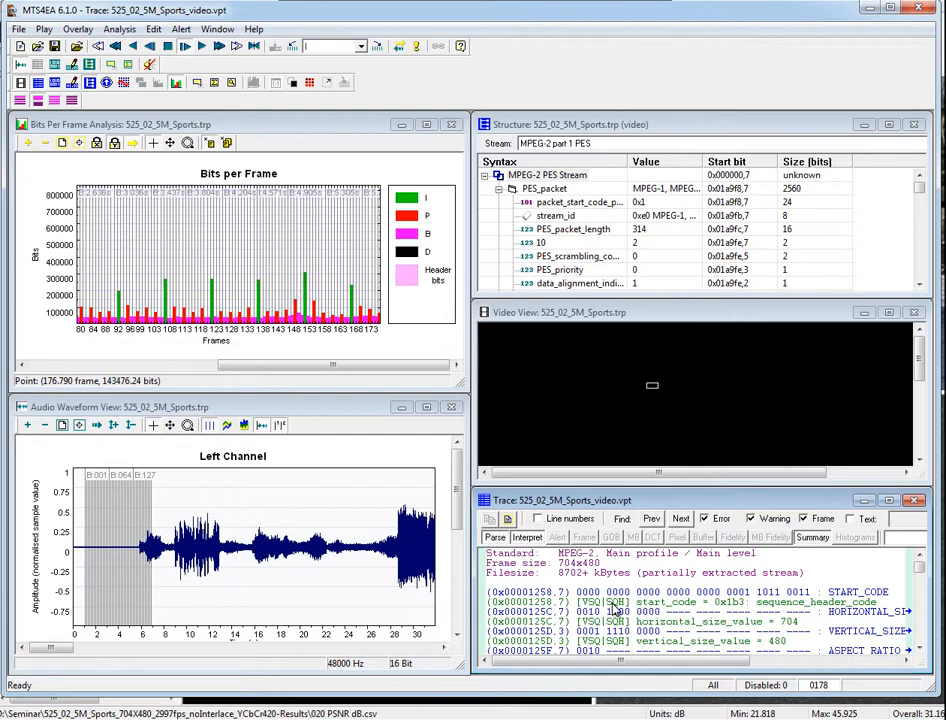
pyautogui.moveTo(636, 620)
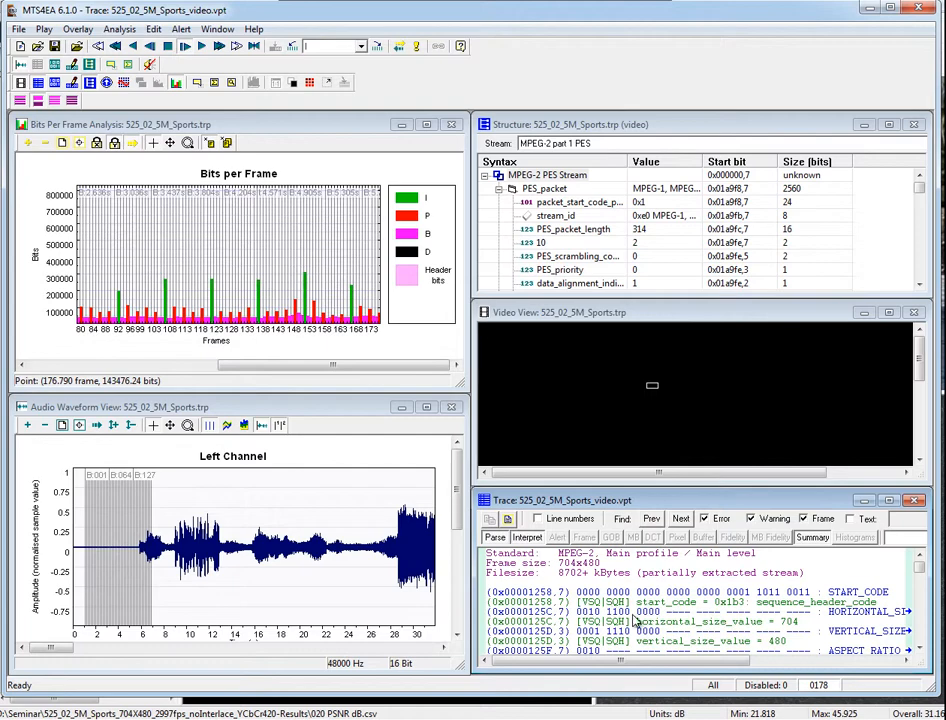
# Read the bit count at a frame on the Bits Per Frame chart for 525_02_5M_Sports.trp.
pyautogui.click(118, 322)
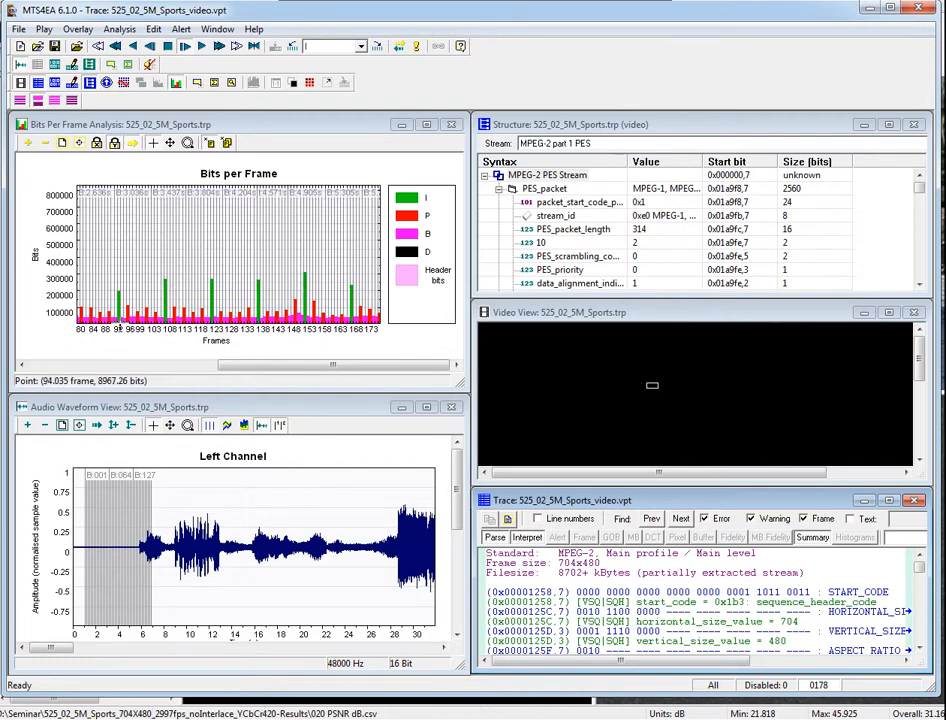